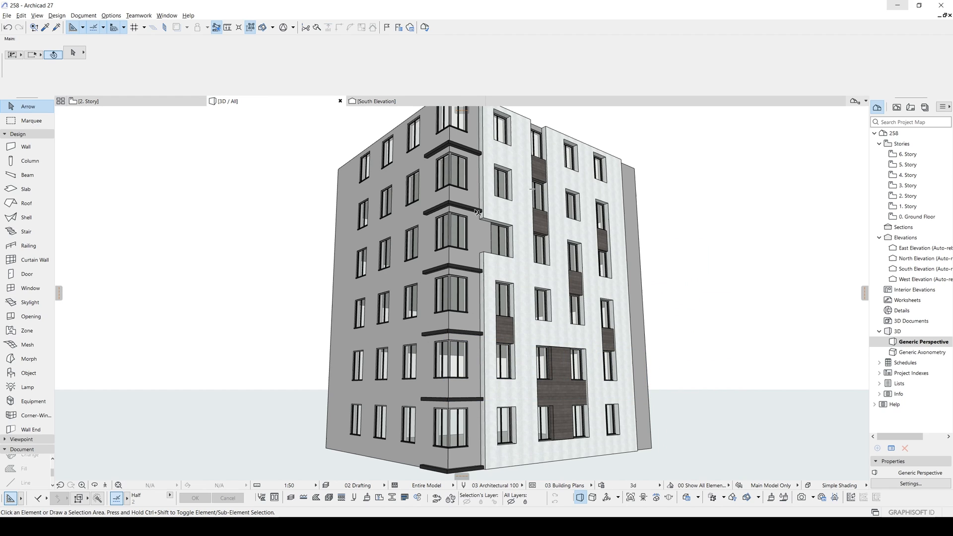
mouse_move(524, 207)
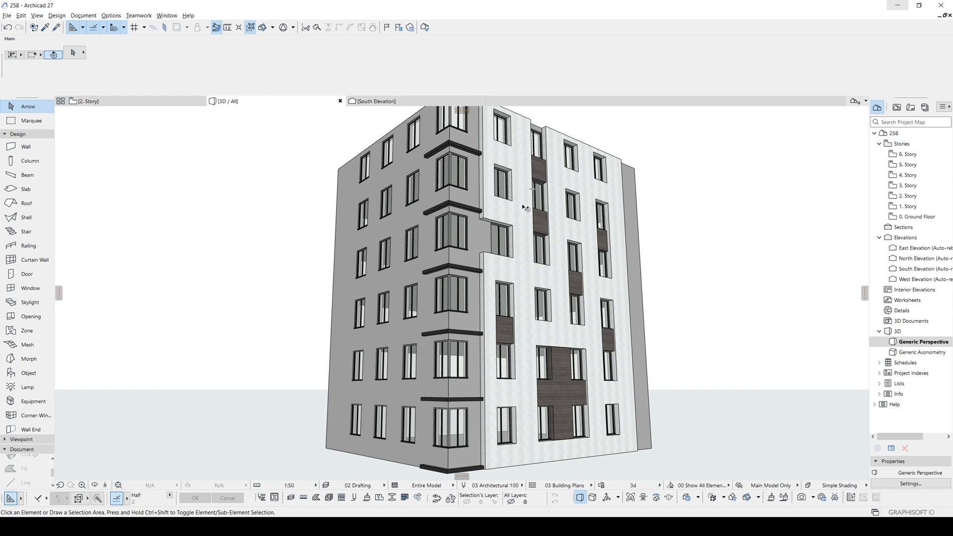
mouse_move(513, 208)
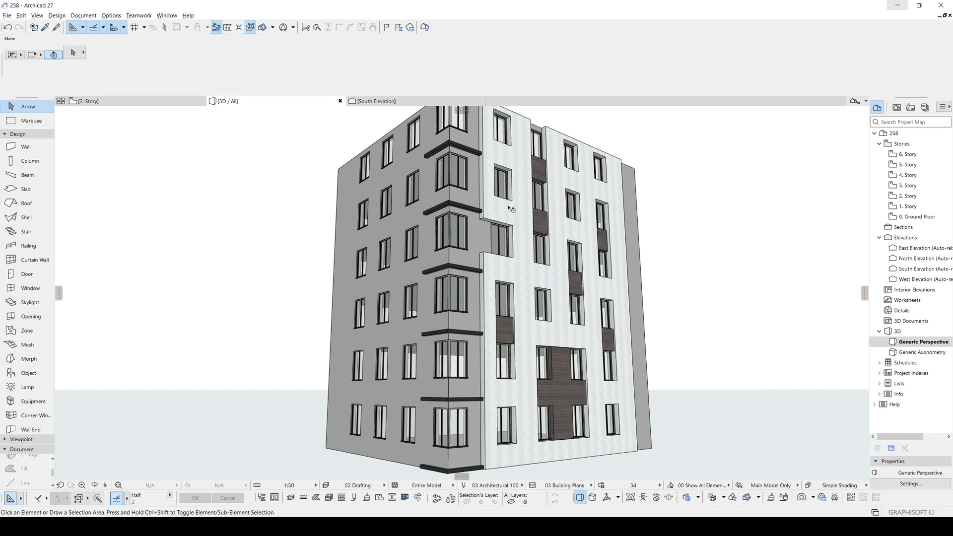
mouse_move(333, 327)
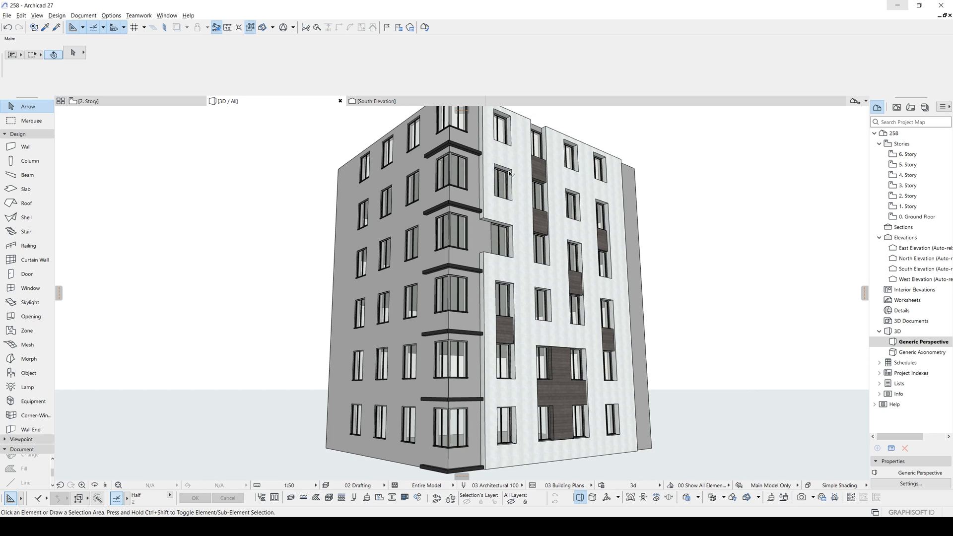
mouse_move(533, 208)
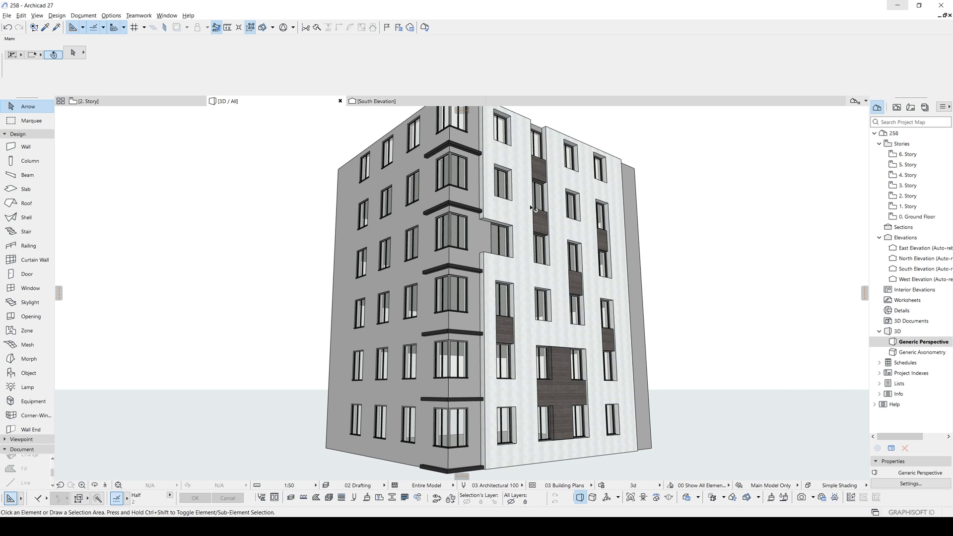
mouse_move(506, 275)
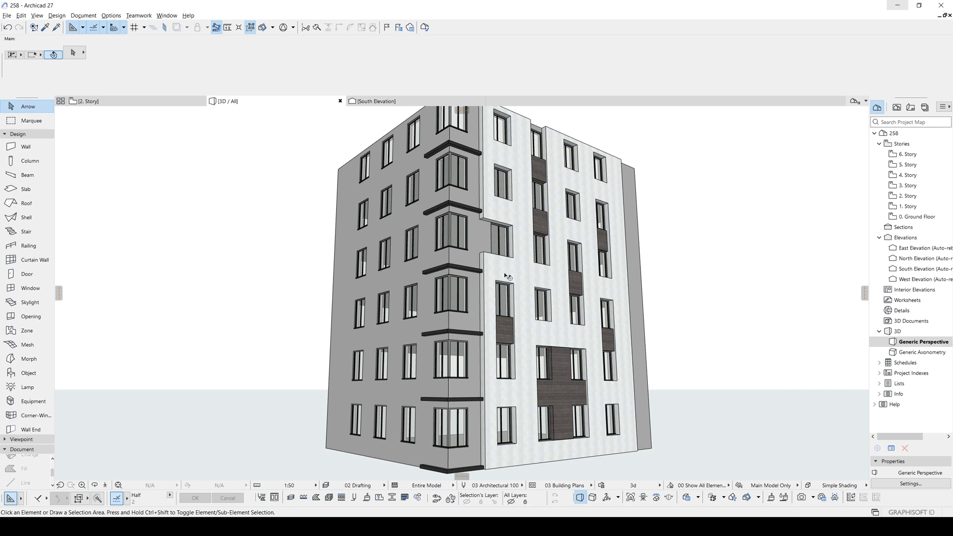
mouse_move(528, 270)
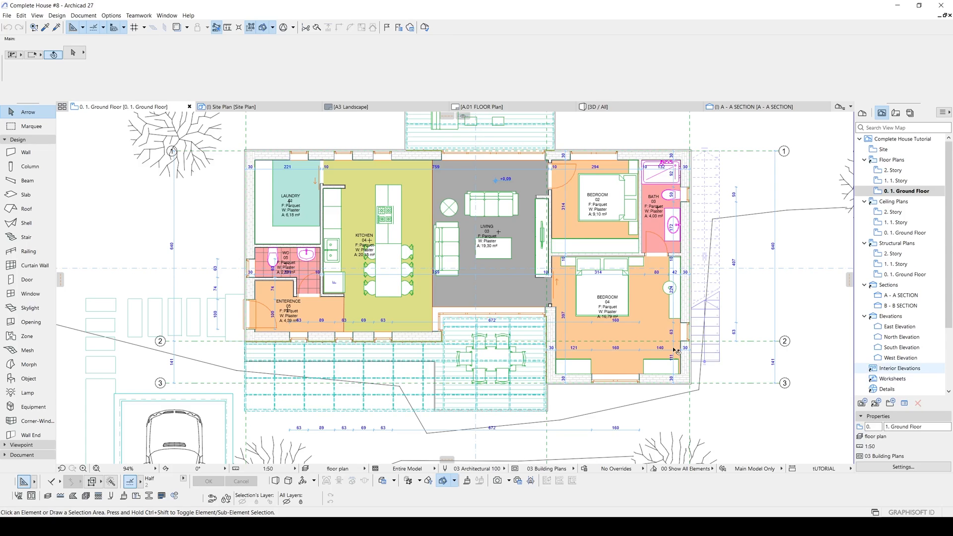
Browse the Zones schedule, 3D view, A - A Section and Site Plan of the house project
click(895, 399)
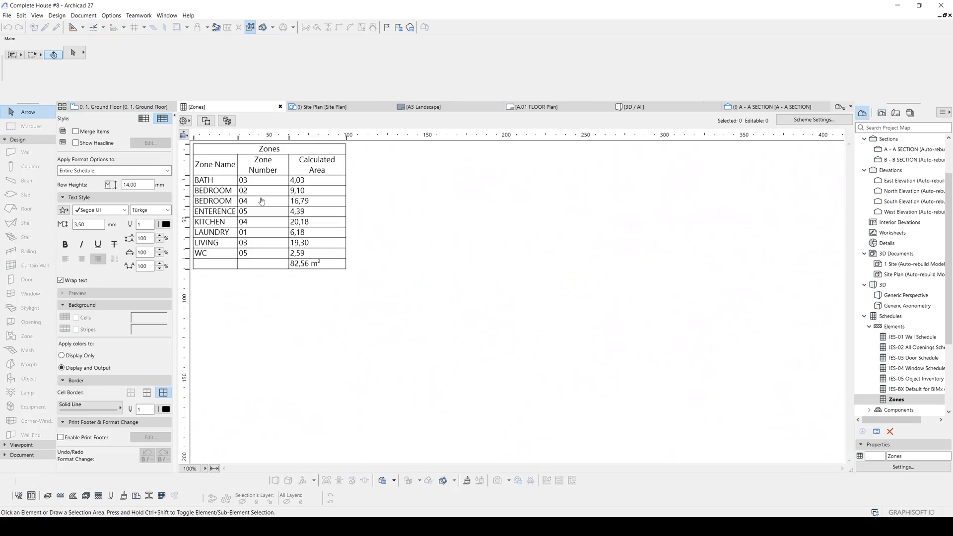
click(633, 106)
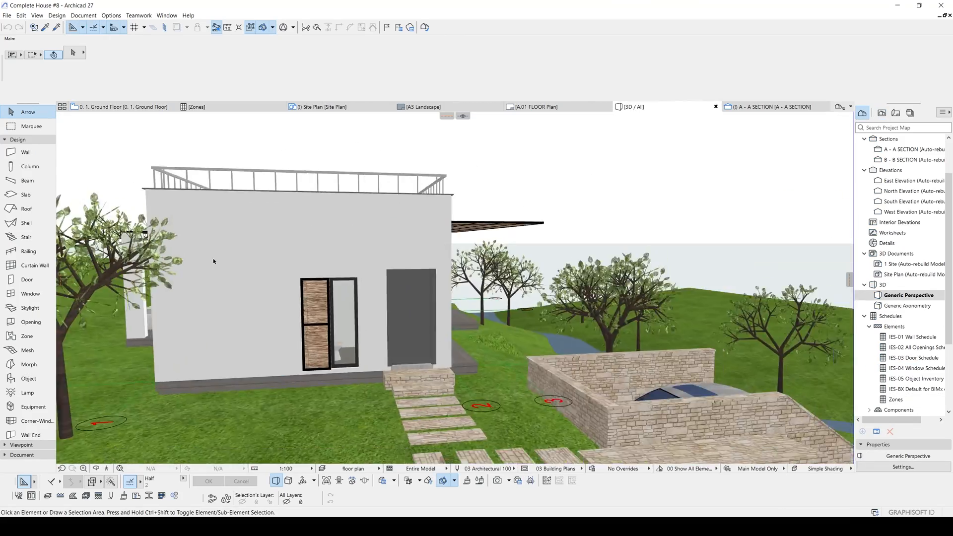
click(769, 107)
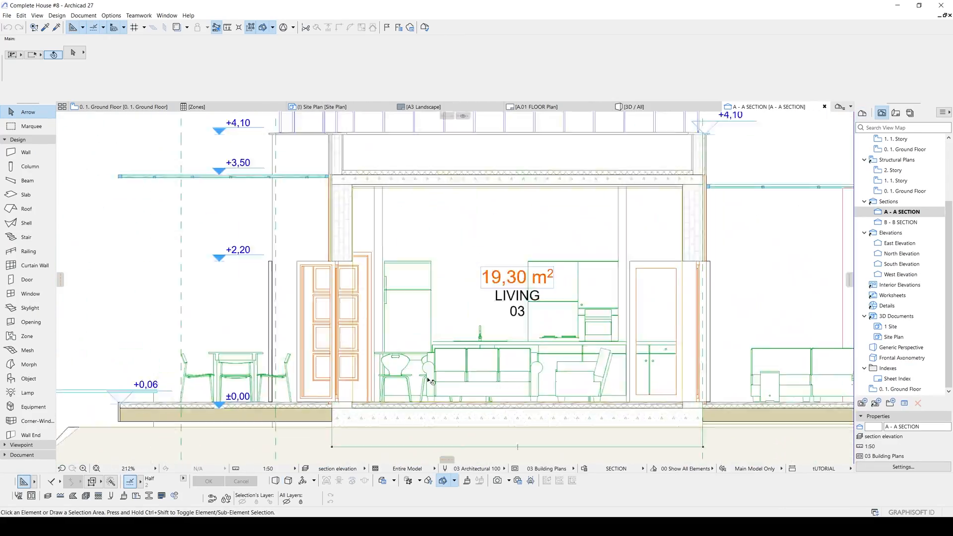
click(302, 107)
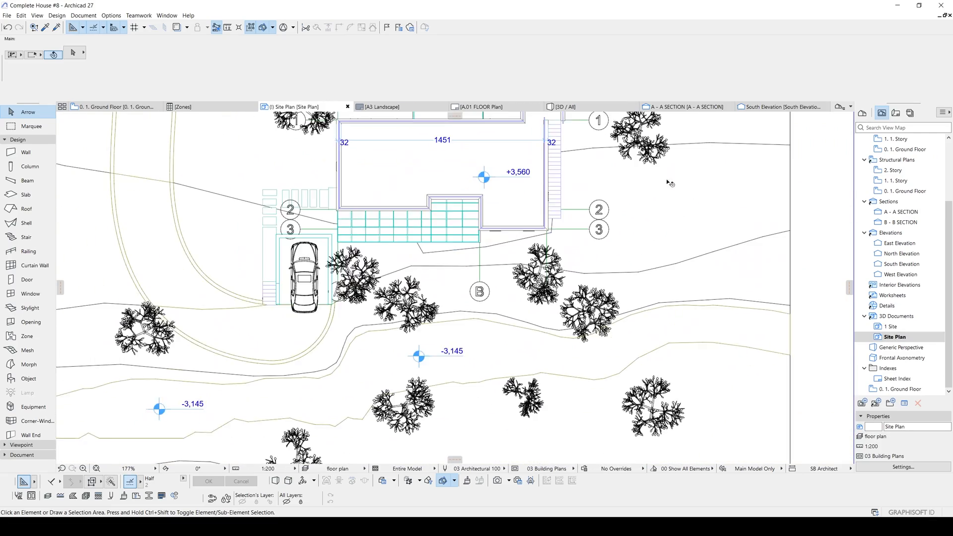
click(565, 106)
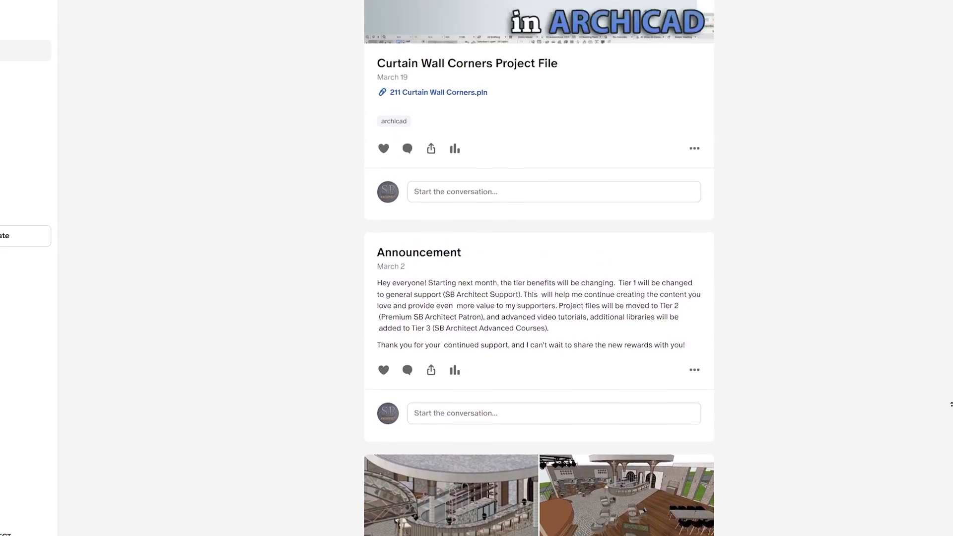
scroll(up, 3)
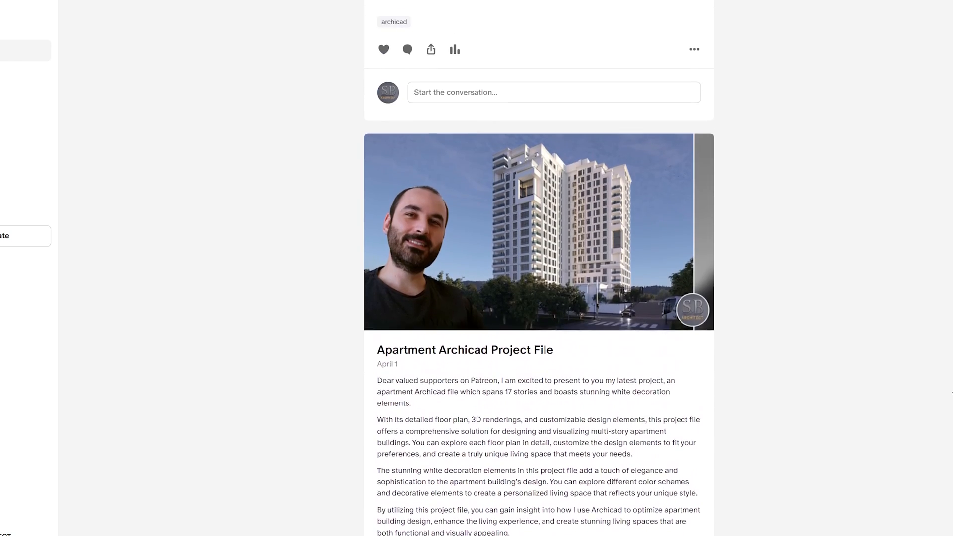
scroll(down, 3)
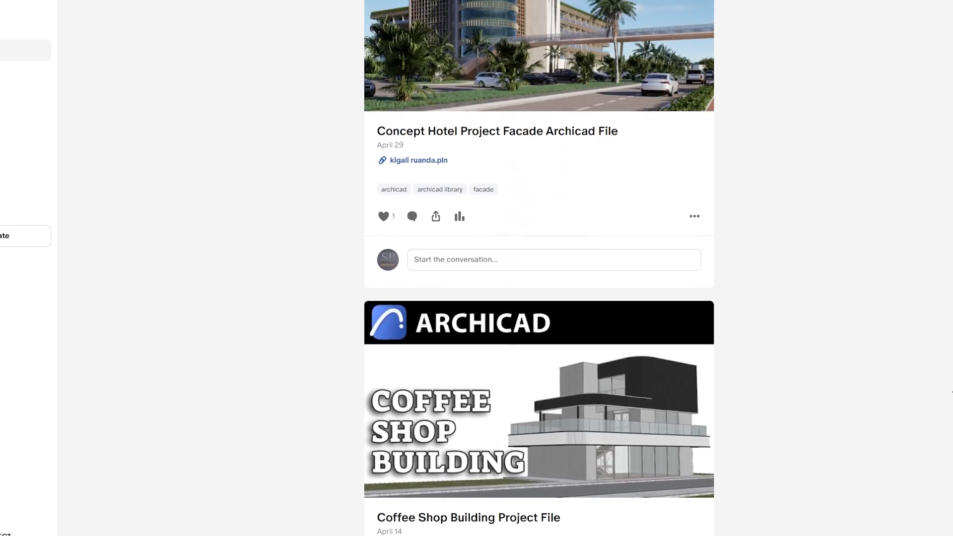
scroll(down, 3)
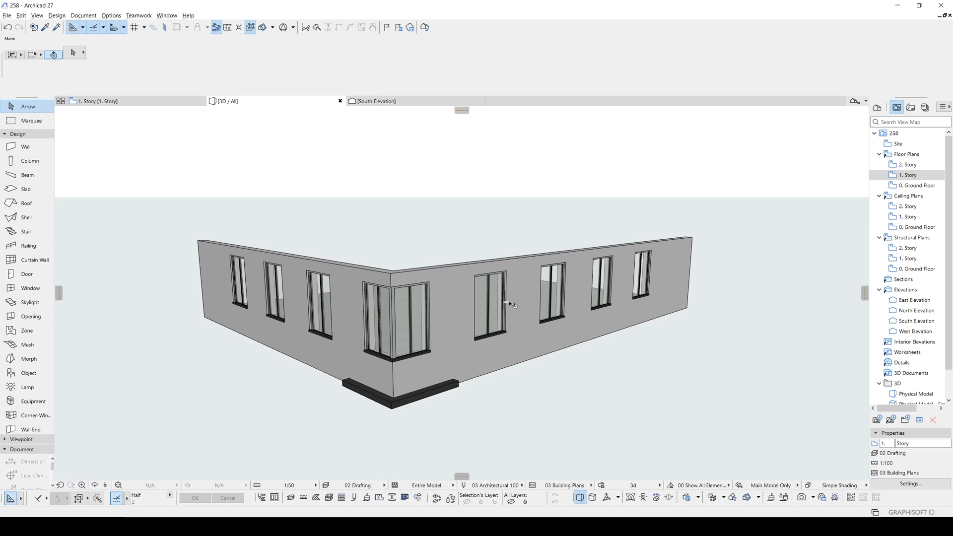
Copy the 1. Story walls, windows and slab up to 2. Story and review the two-story model in 3D
click(511, 304)
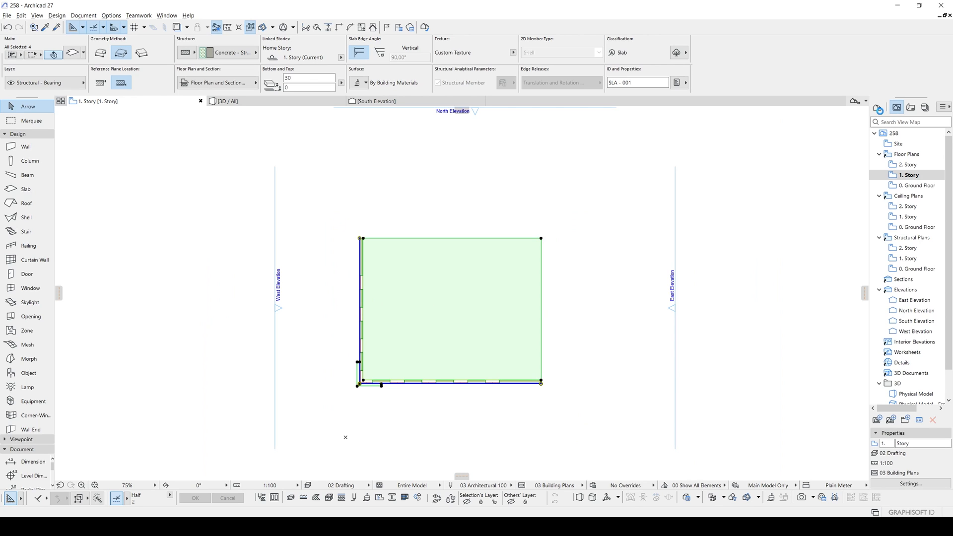
click(896, 107)
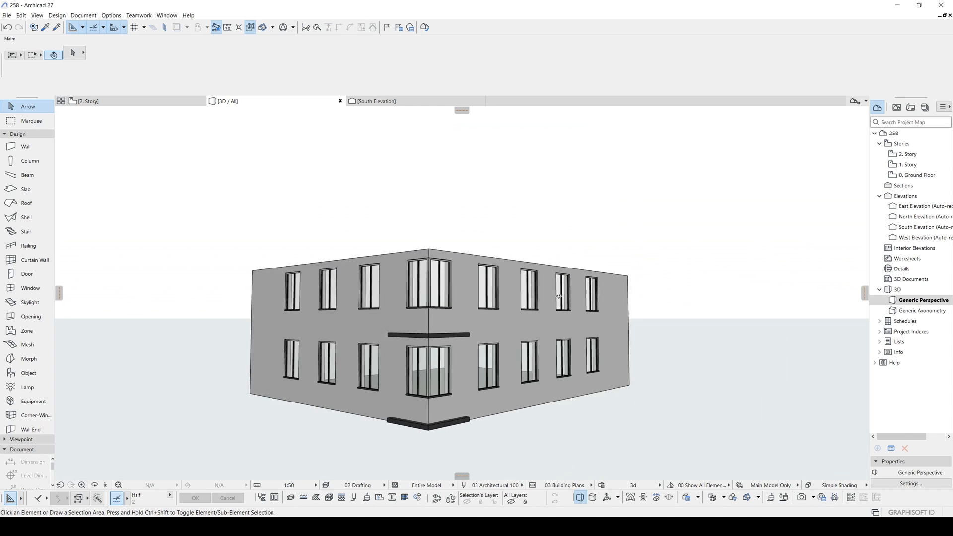
drag(557, 296, 524, 320)
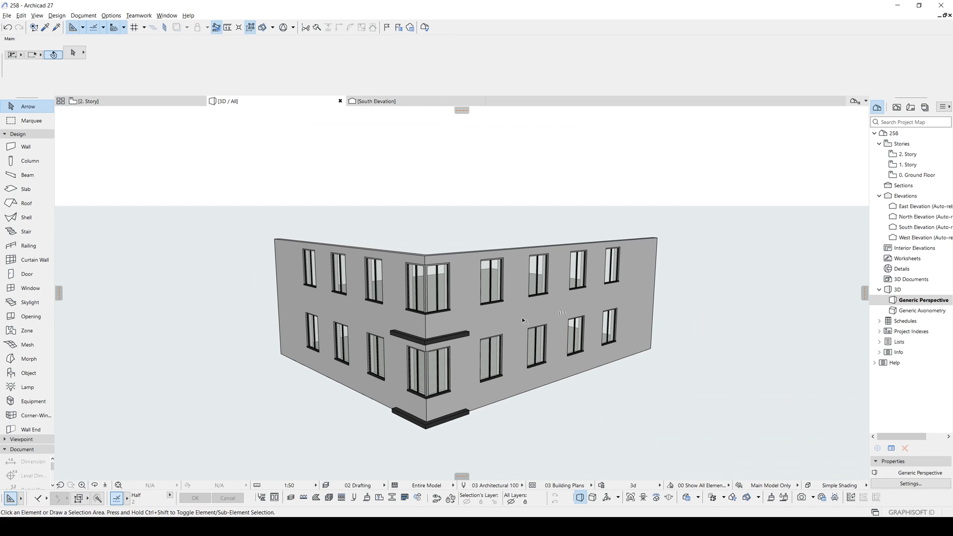
mouse_move(553, 241)
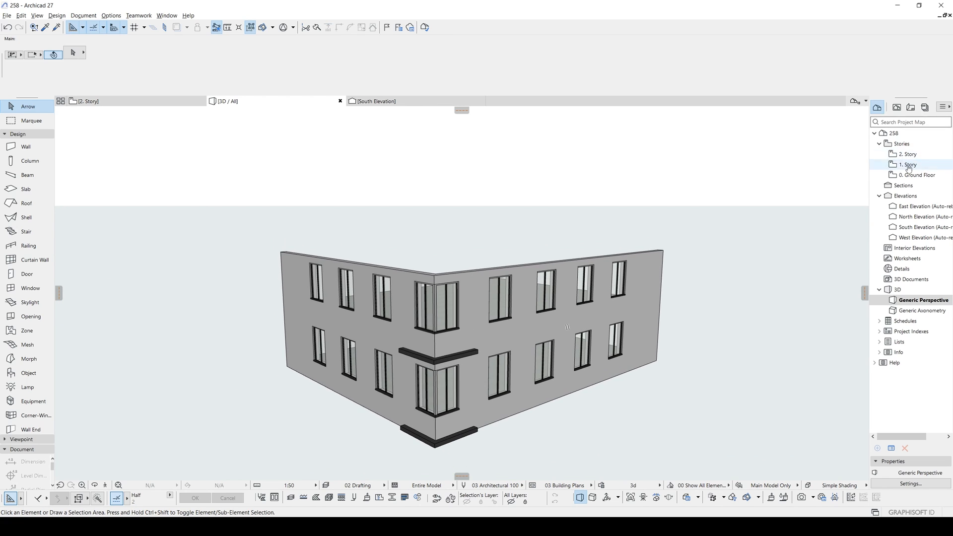
Insert new stories above the top one in Story Settings so six stories sit above Ground Floor
click(918, 175)
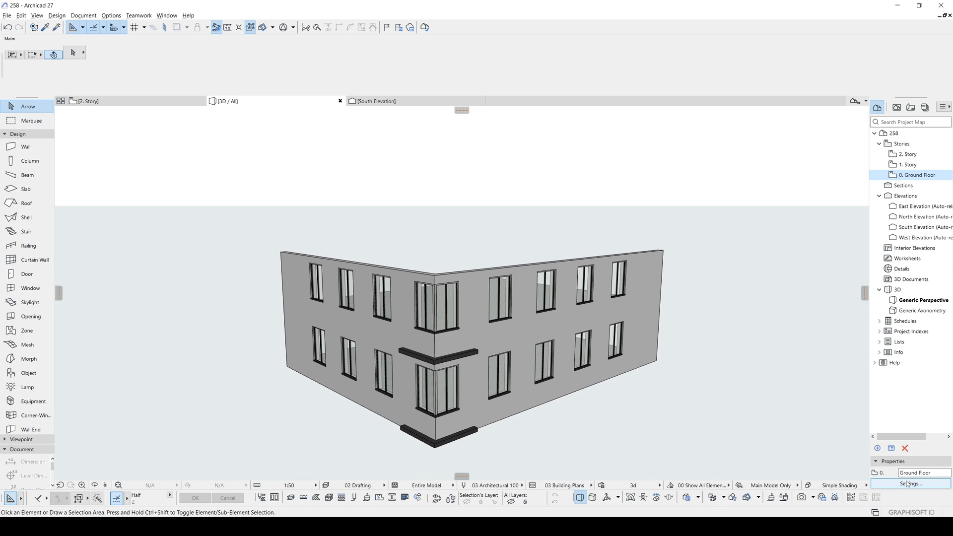
click(911, 484)
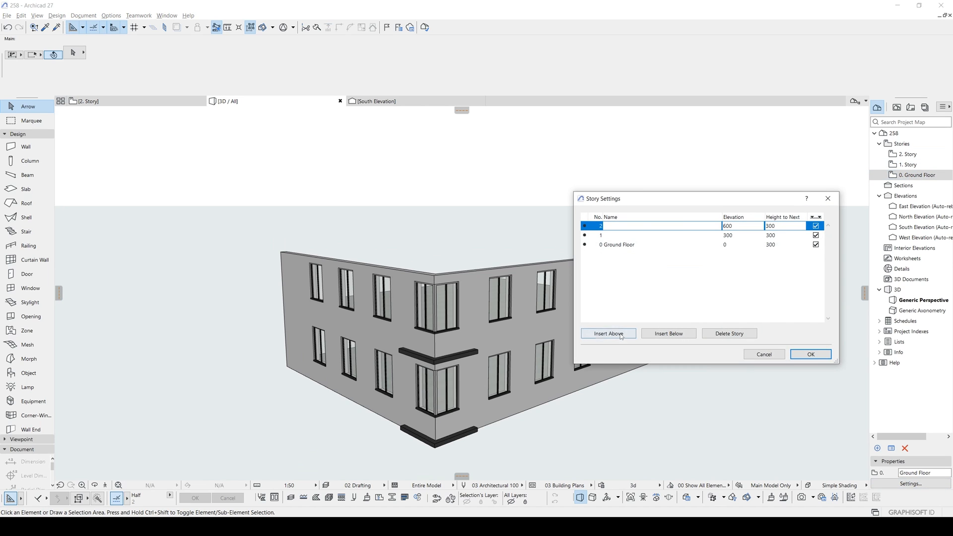
click(810, 353)
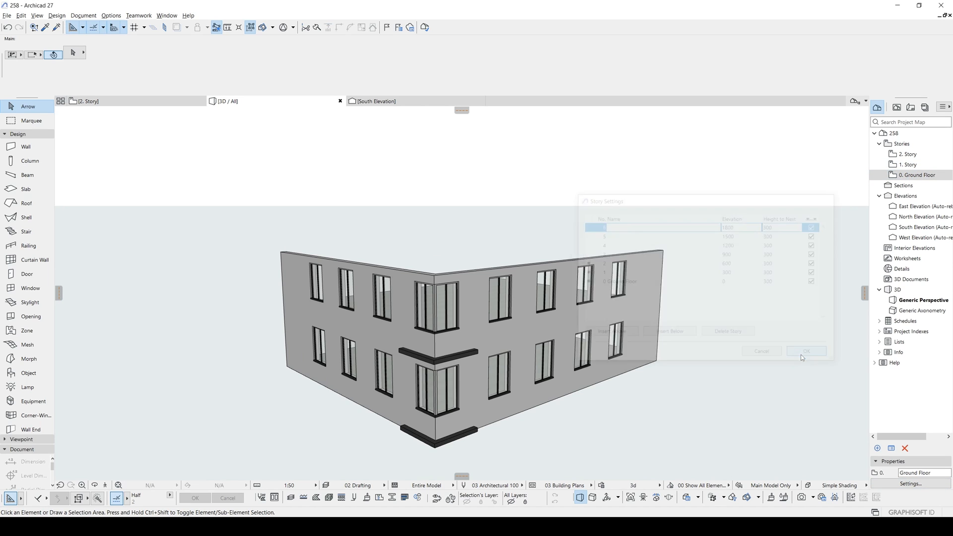
click(807, 351)
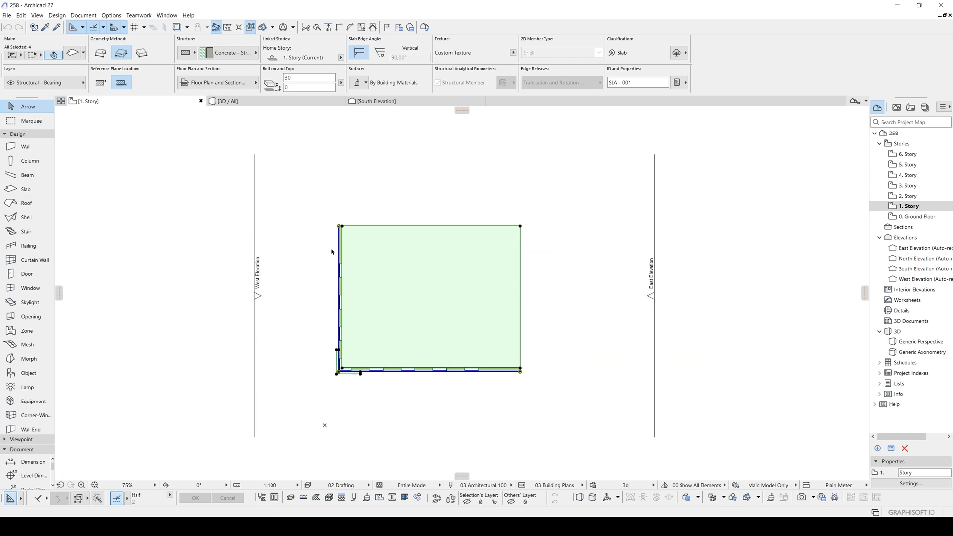
mouse_move(348, 255)
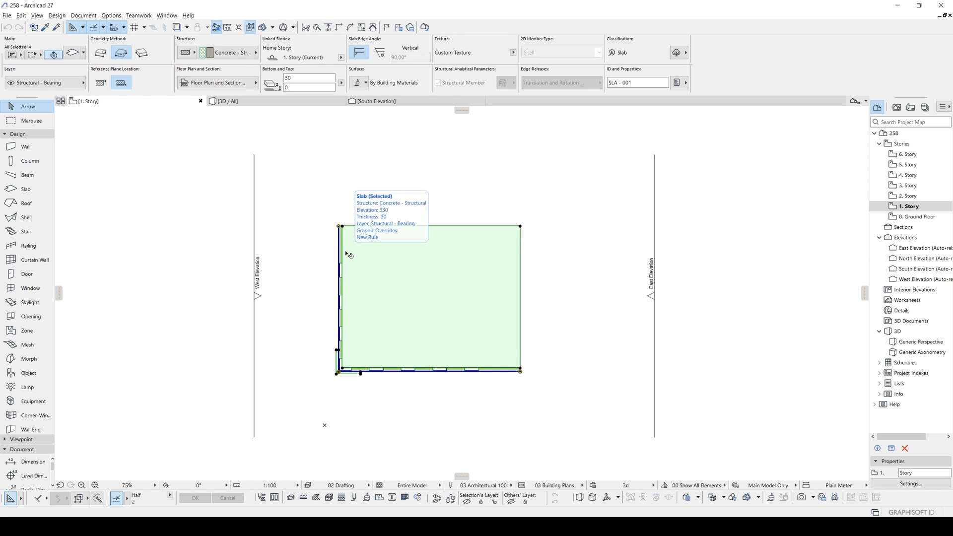
Show the selected 2. Story walls, windows and slab in 3D via Select in 3D
right_click(550, 285)
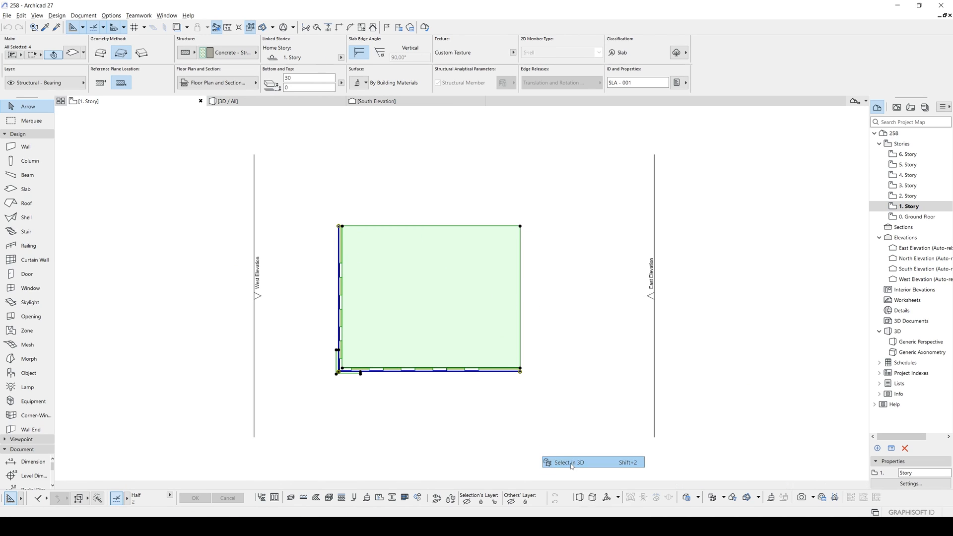
click(567, 463)
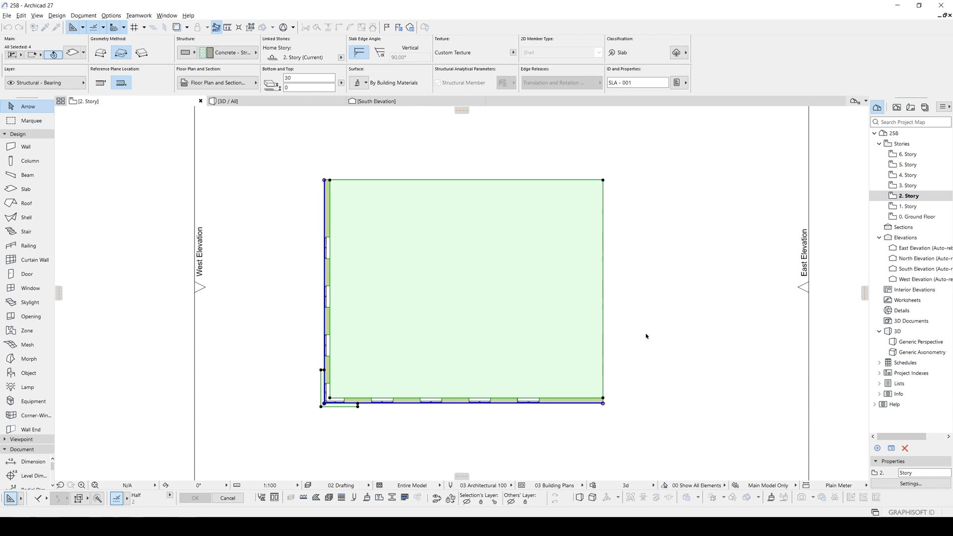
click(922, 341)
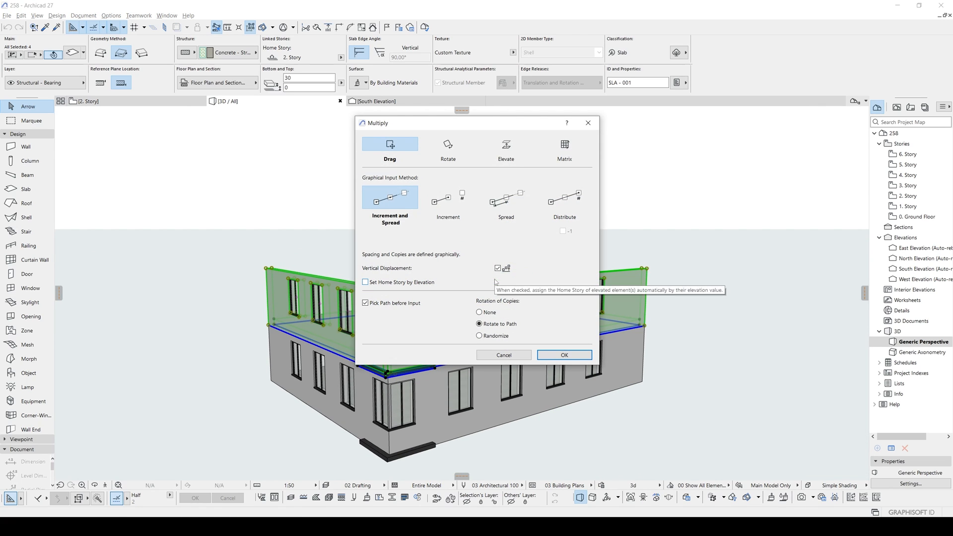
Set Multiply to Elevate with Set Home Story by Elevation for stacking the story upward
click(506, 149)
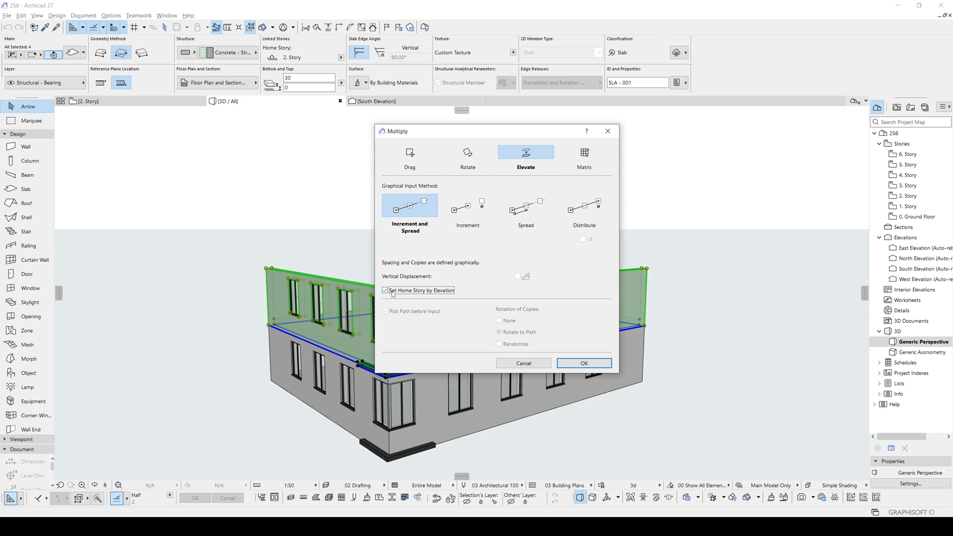
mouse_move(534, 357)
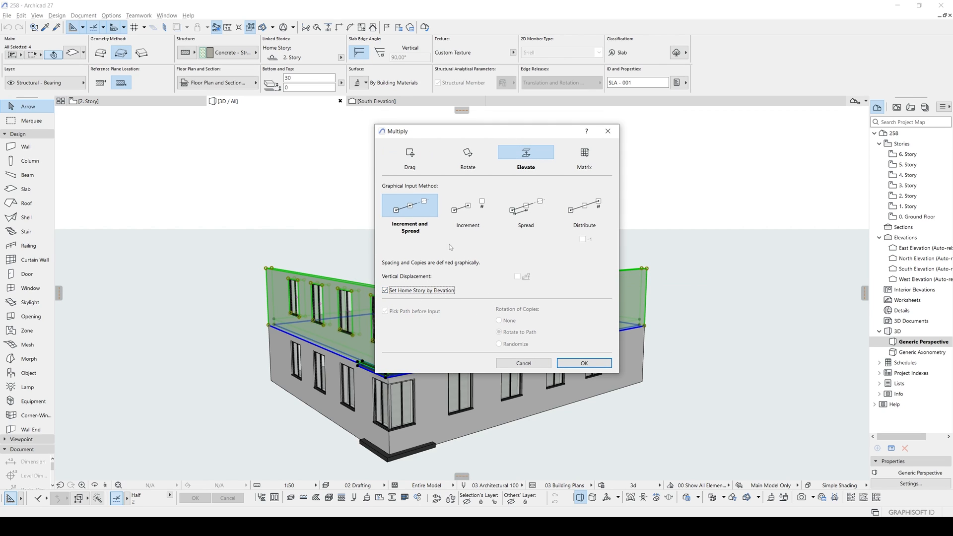
mouse_move(526, 322)
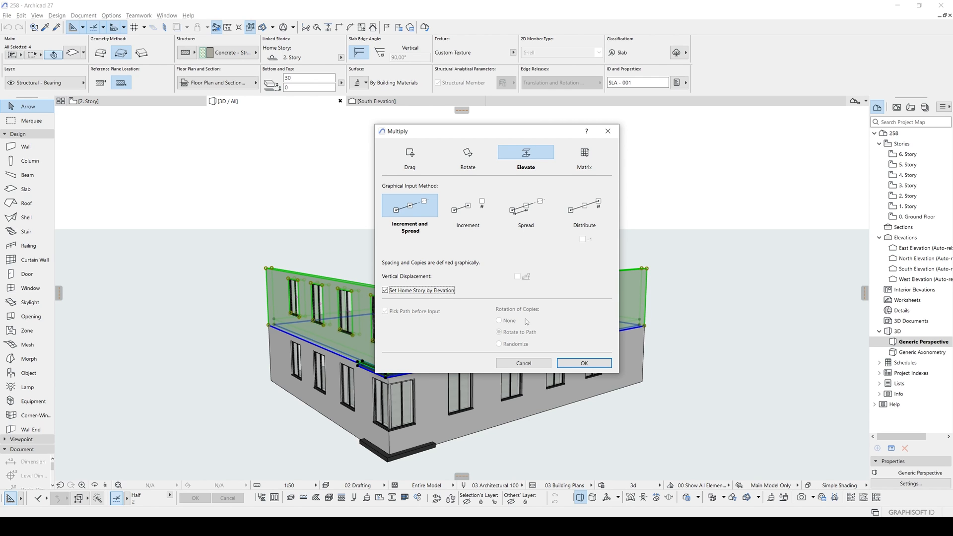
click(583, 364)
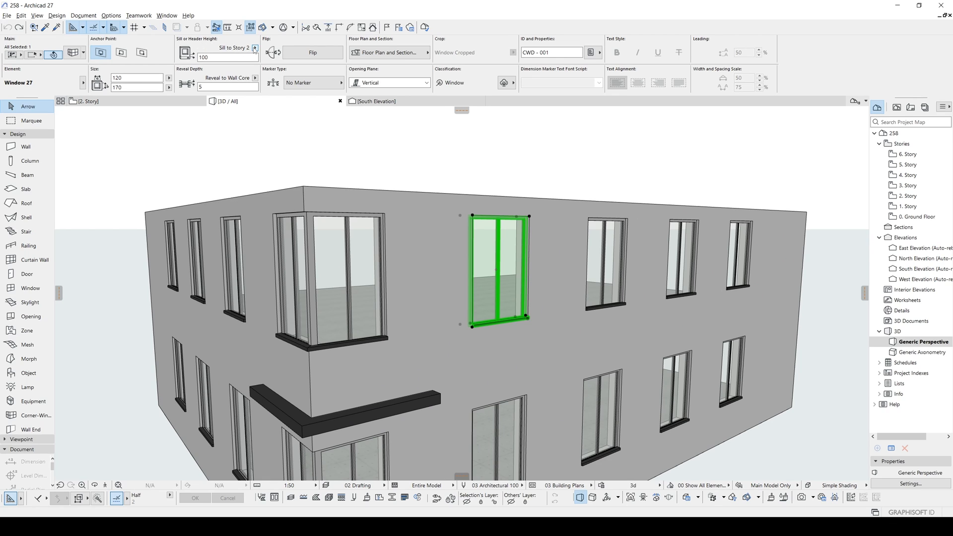
click(255, 48)
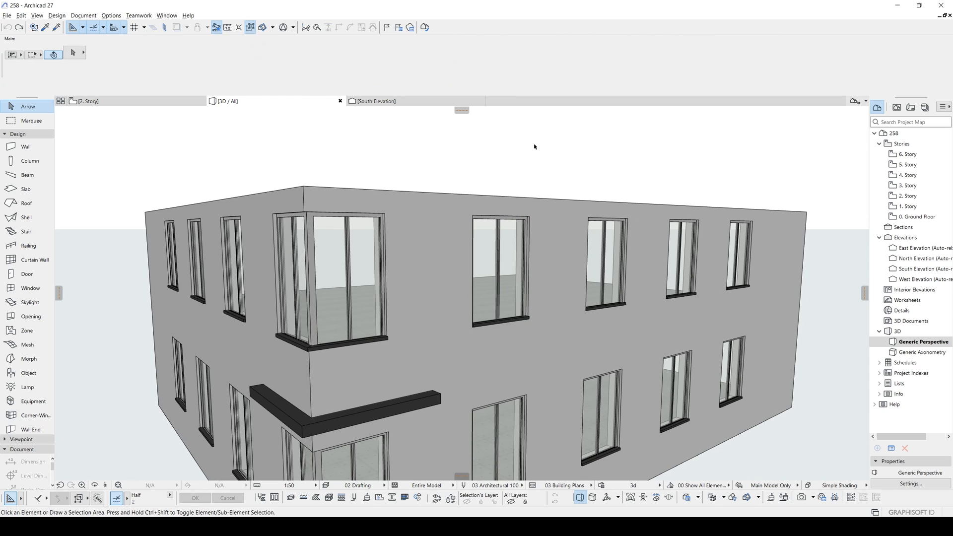
mouse_move(526, 180)
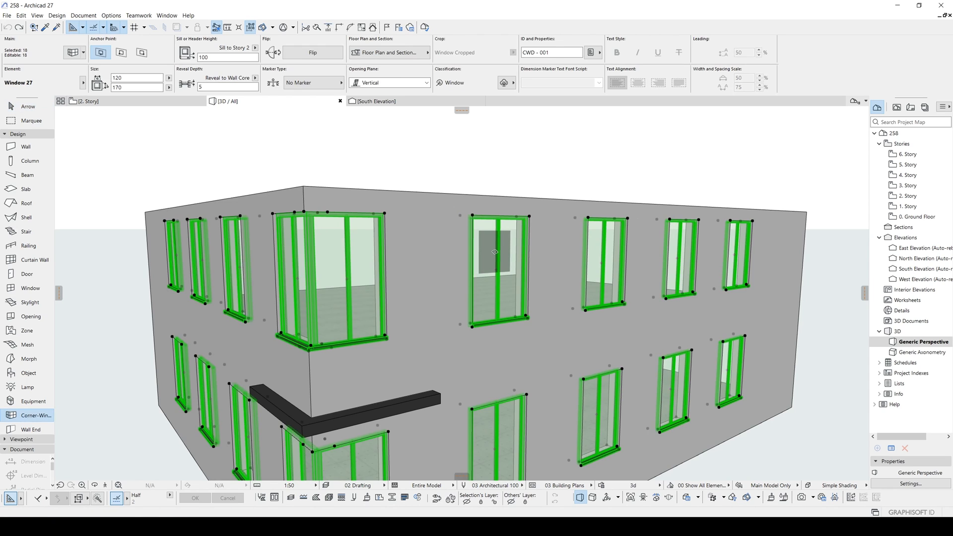
click(255, 47)
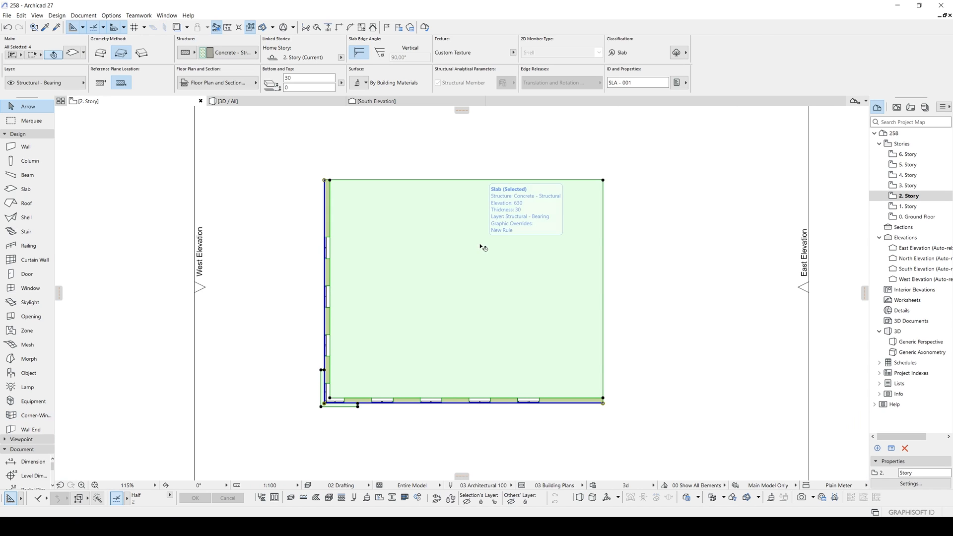
Multiply the 2. Story elements upward so the block becomes six stories tall
click(226, 101)
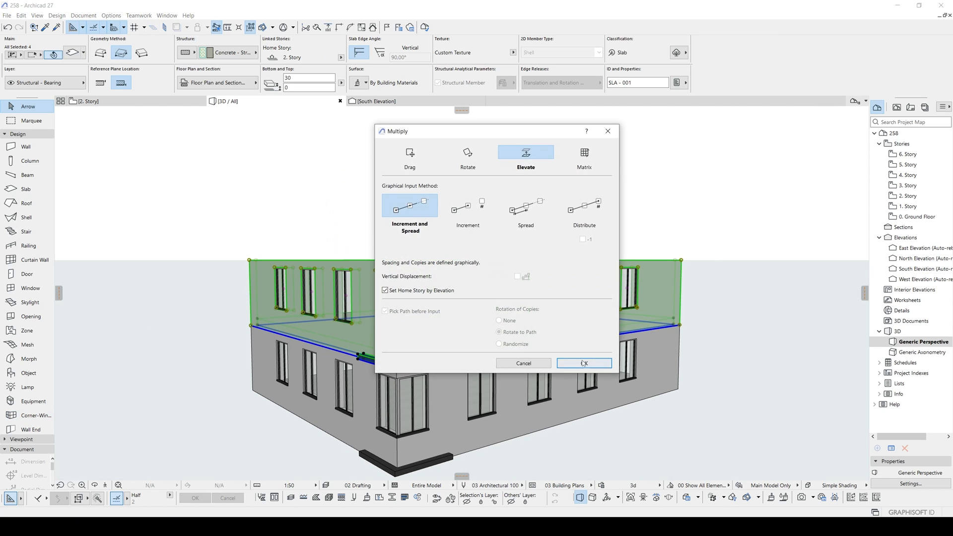
click(583, 363)
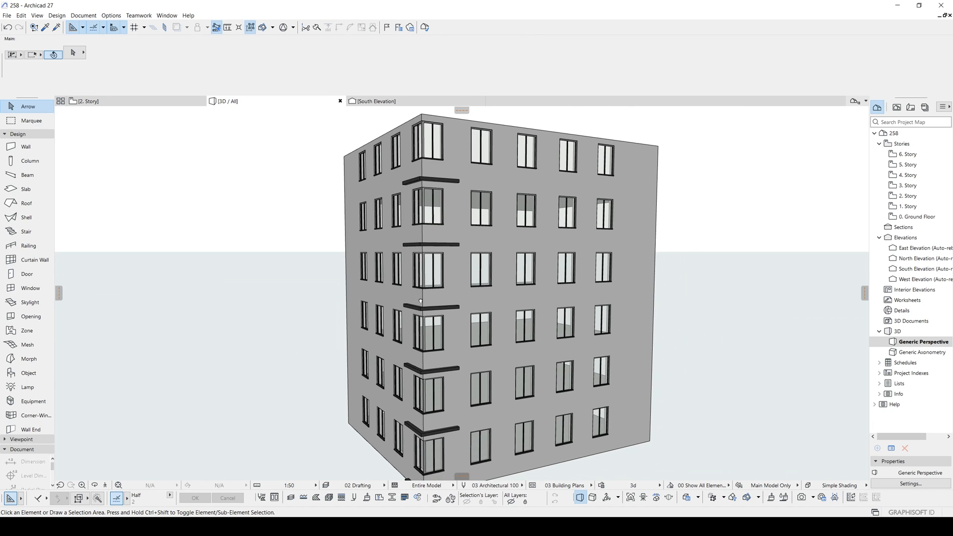
mouse_move(485, 267)
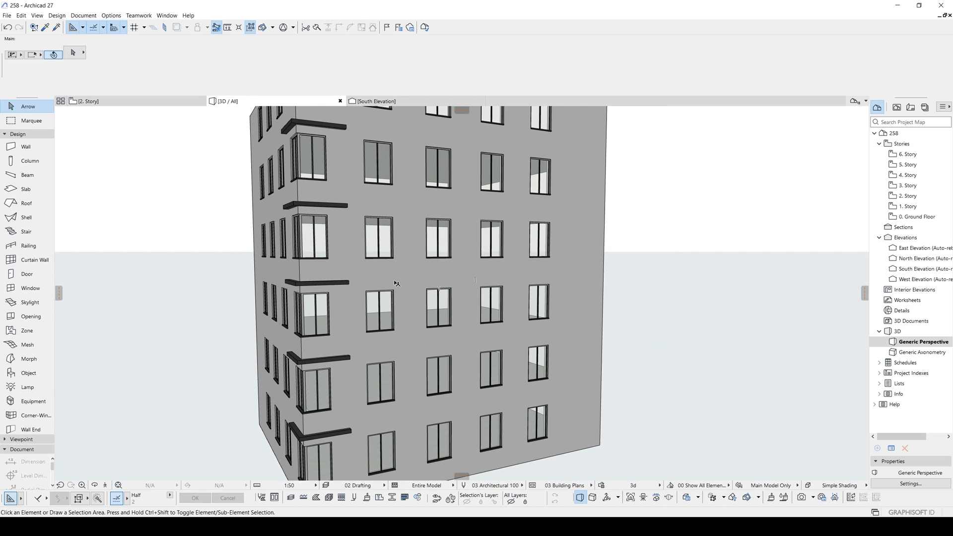
mouse_move(391, 273)
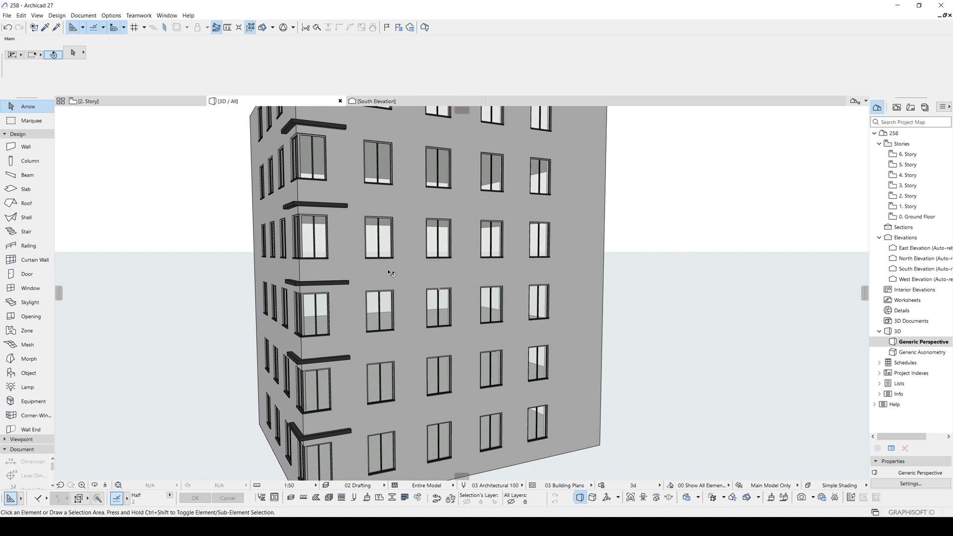
mouse_move(414, 261)
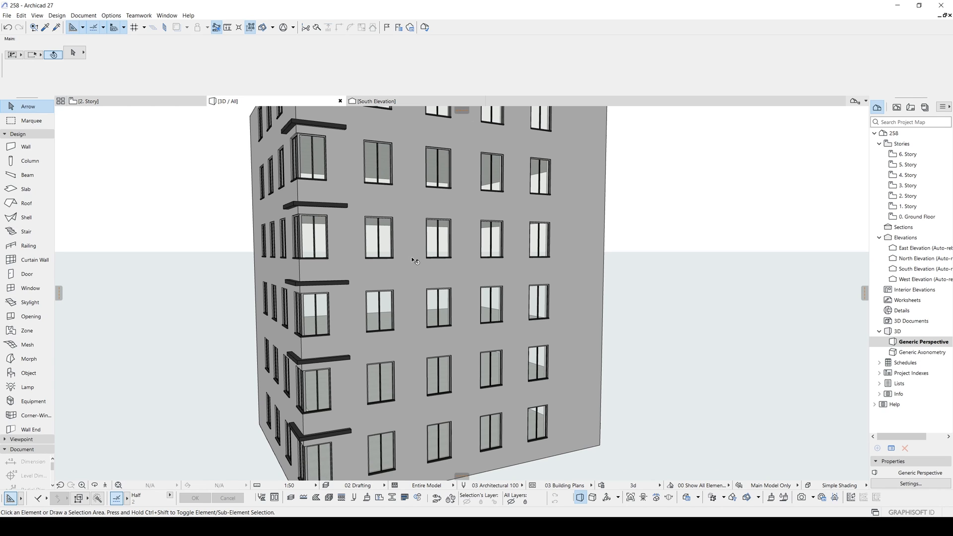
mouse_move(448, 270)
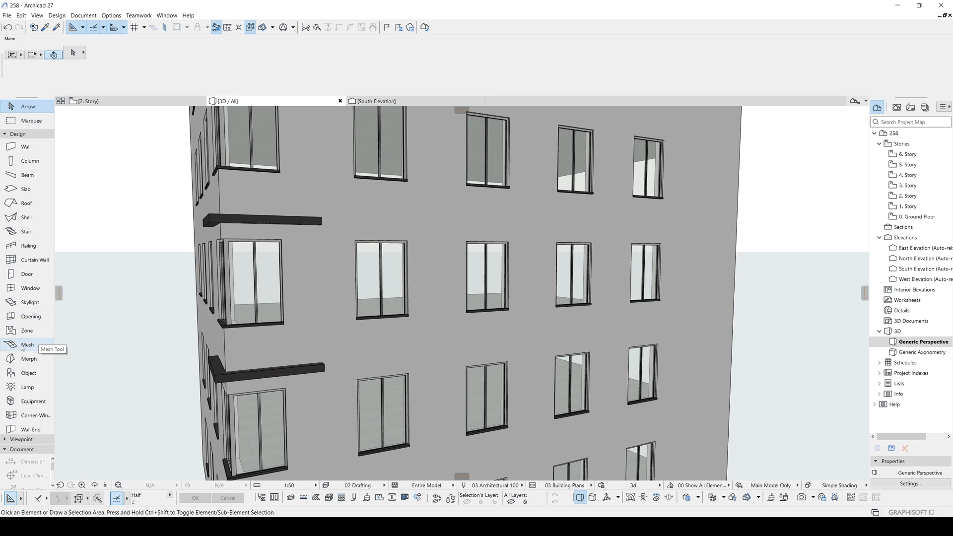
click(28, 345)
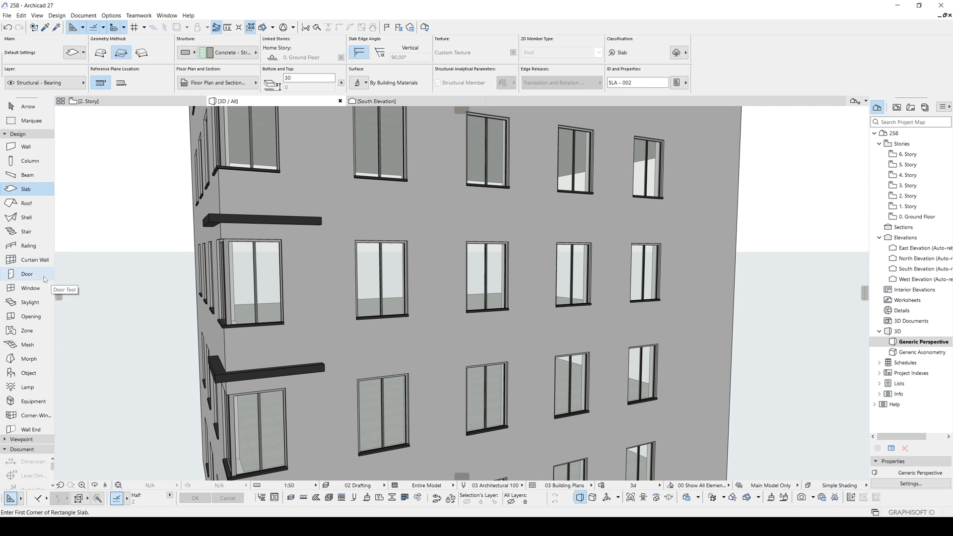
mouse_move(19, 349)
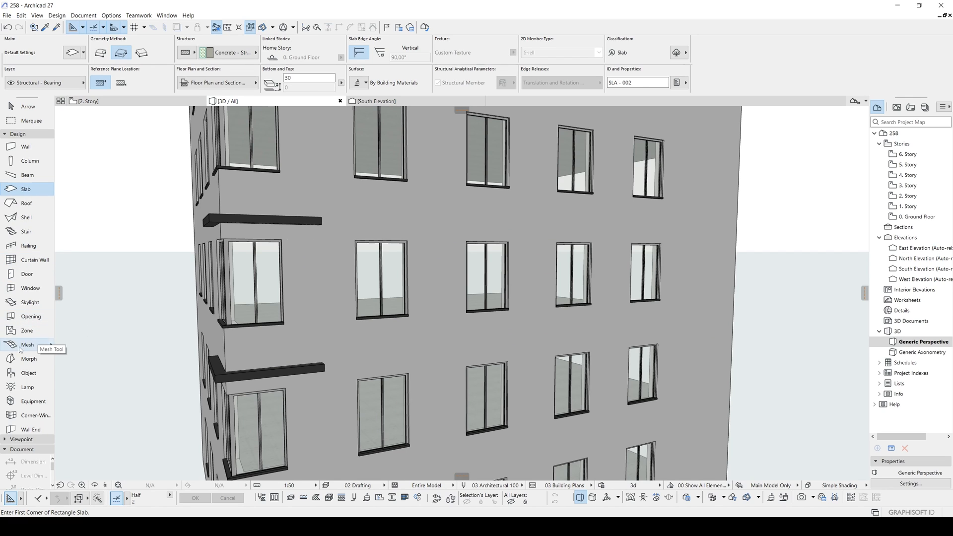
Set the Mesh tool's surface override to Stucco - White Fine by searching 'whi'
click(10, 345)
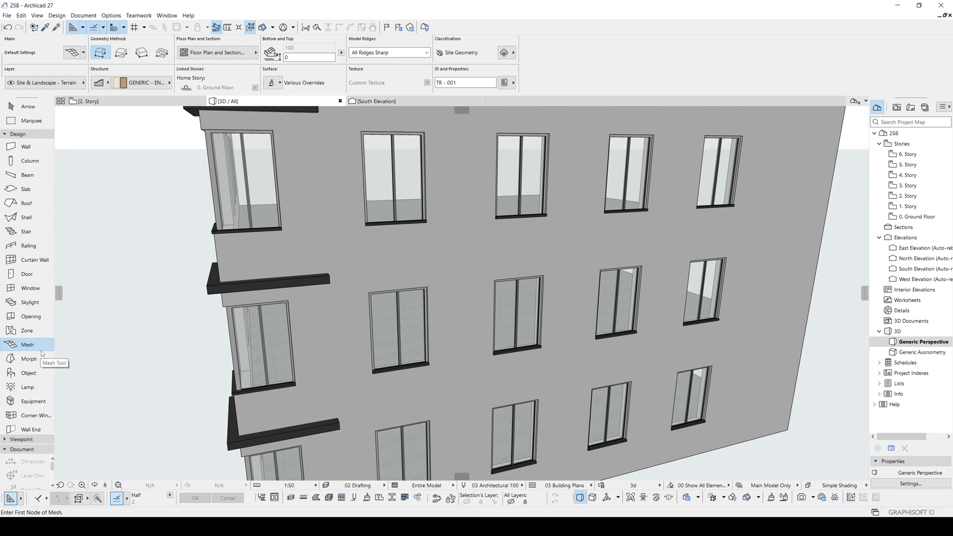
mouse_move(267, 103)
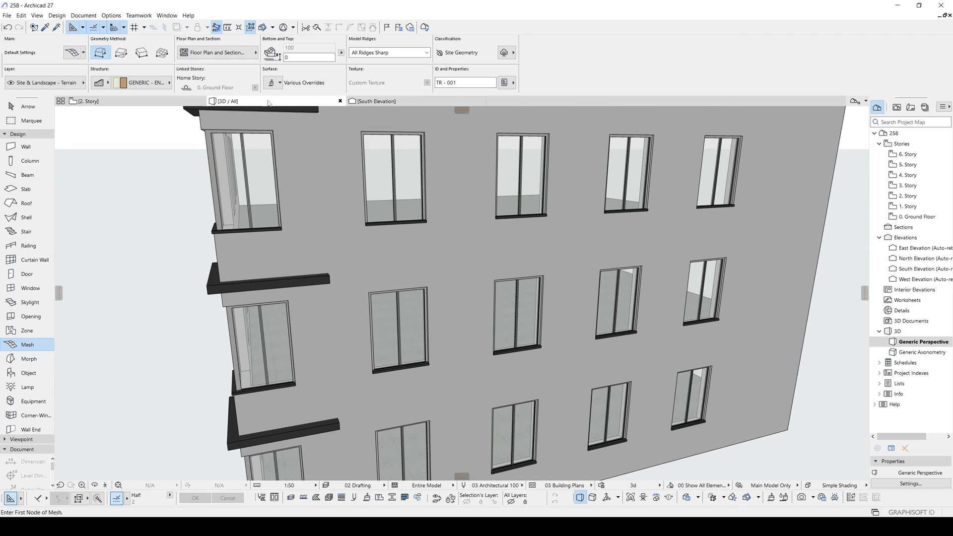
click(272, 82)
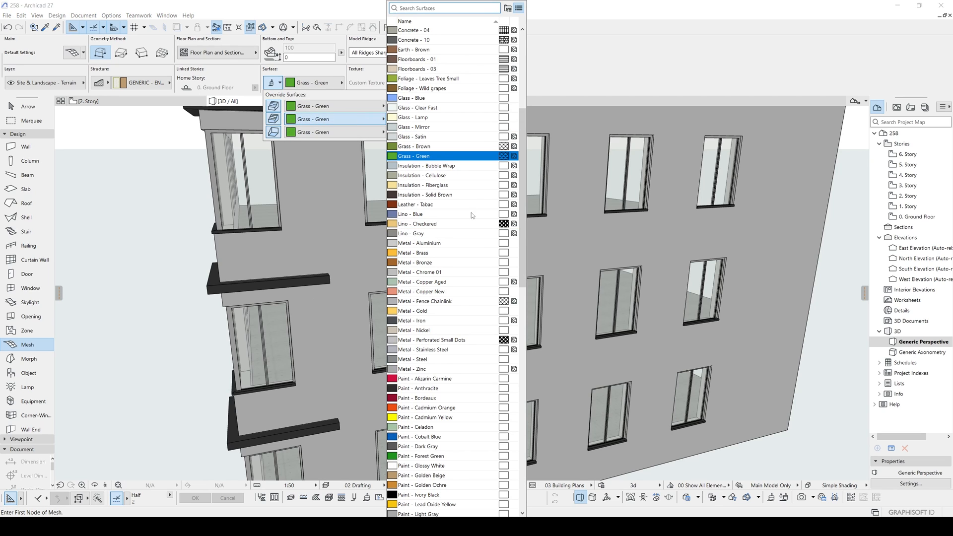
text(whi)
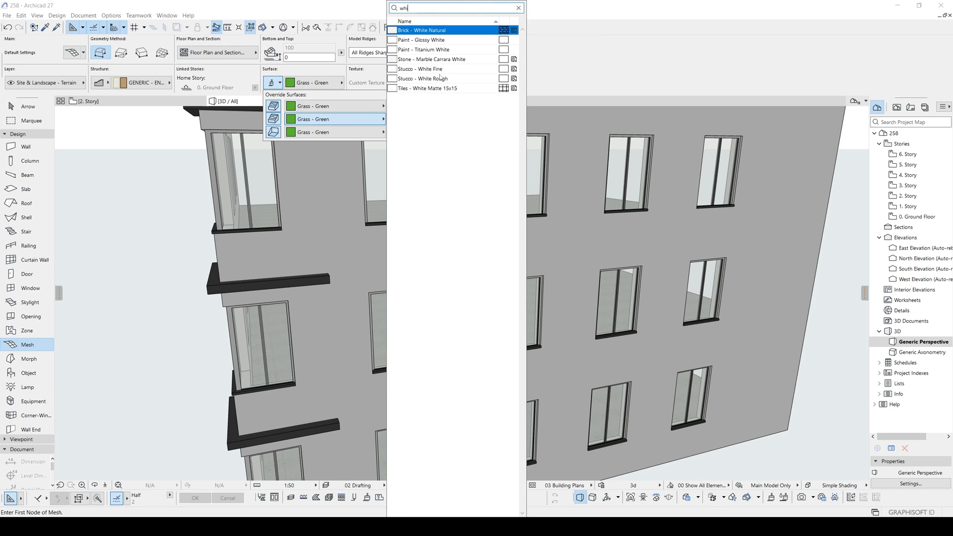
click(424, 69)
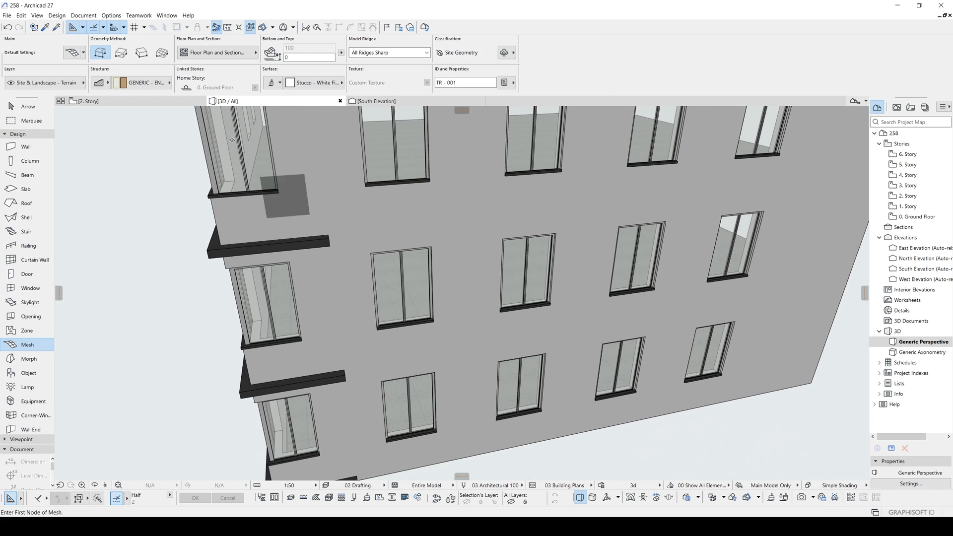
Place a white stucco mesh panel below a facade window and copy it to the story above
click(141, 53)
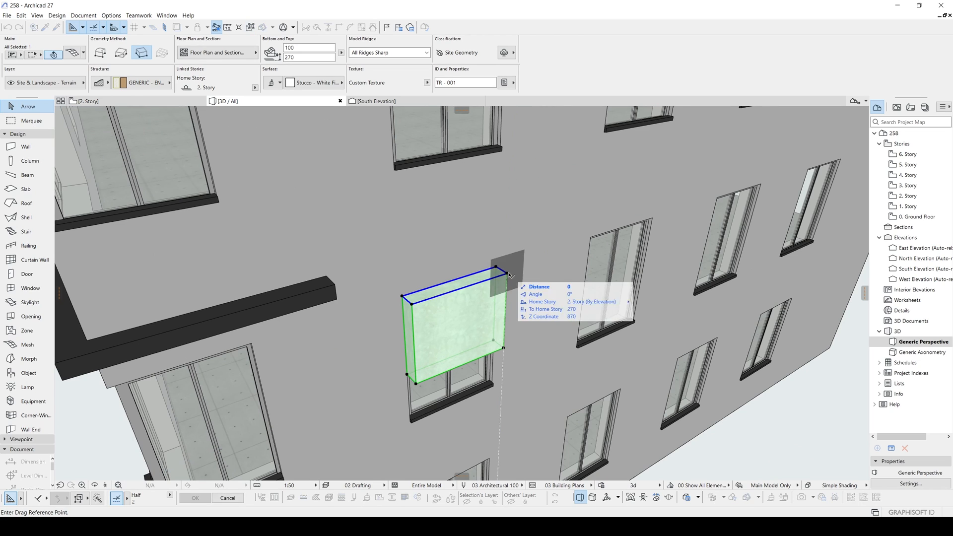
drag(508, 274, 502, 151)
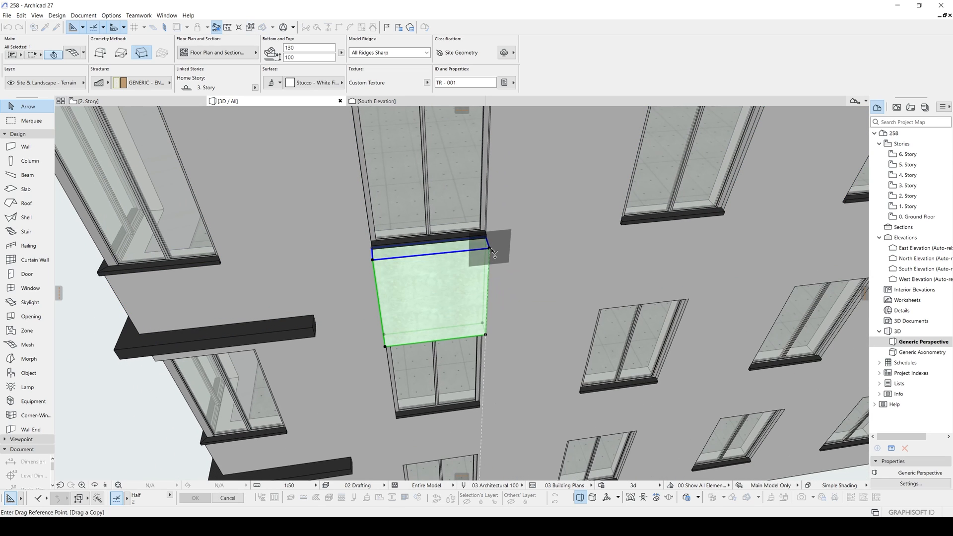
drag(493, 249, 254, 269)
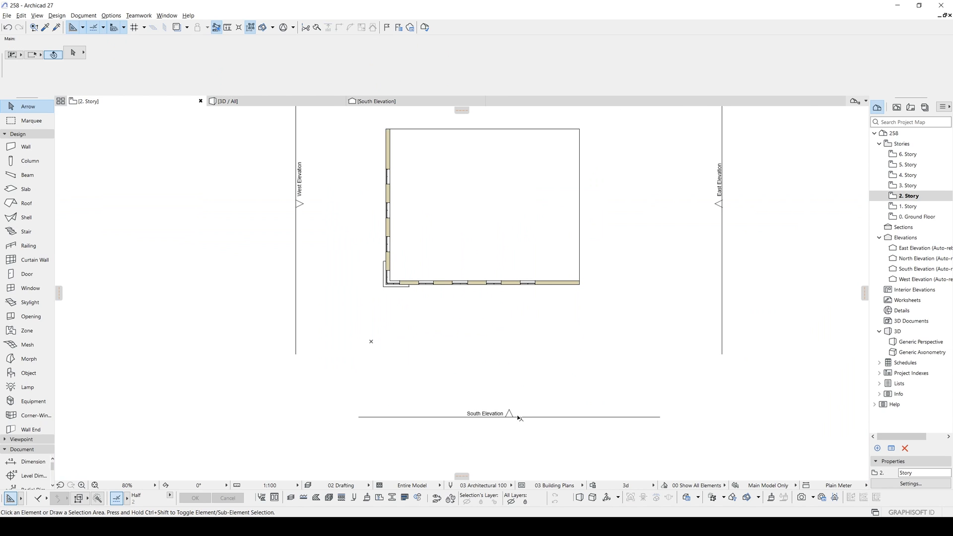
Open the South Elevation from its plan marker and zoom out to the whole six-story facade
right_click(510, 417)
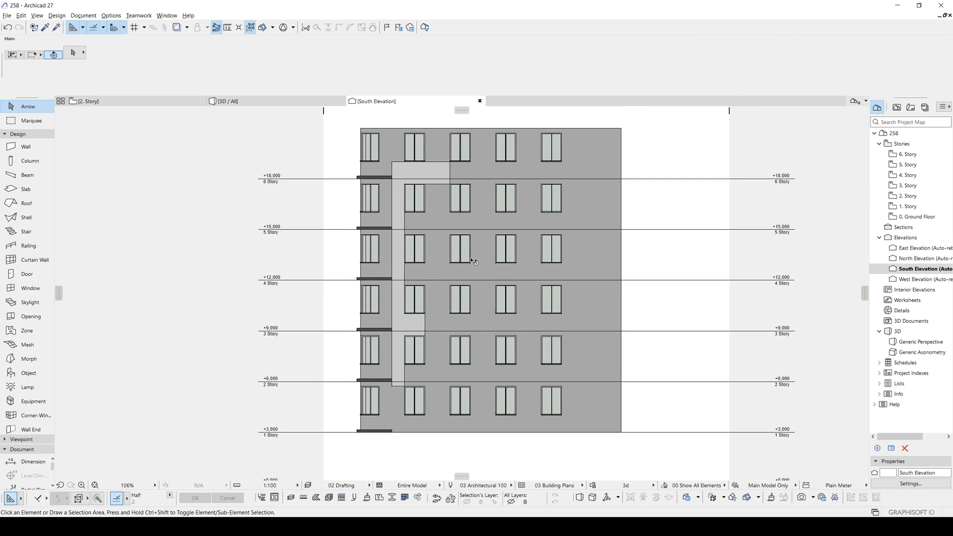
click(475, 260)
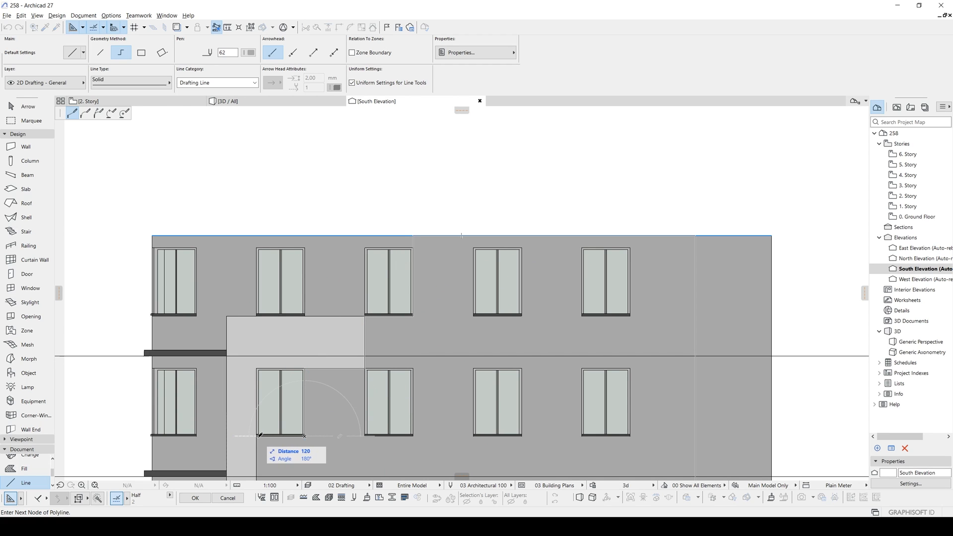
scroll(down, 3)
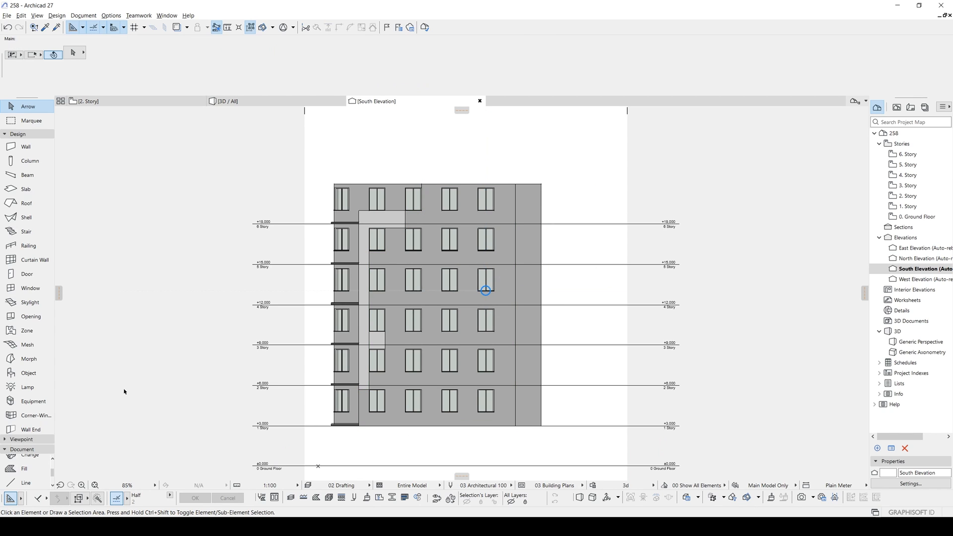
click(26, 467)
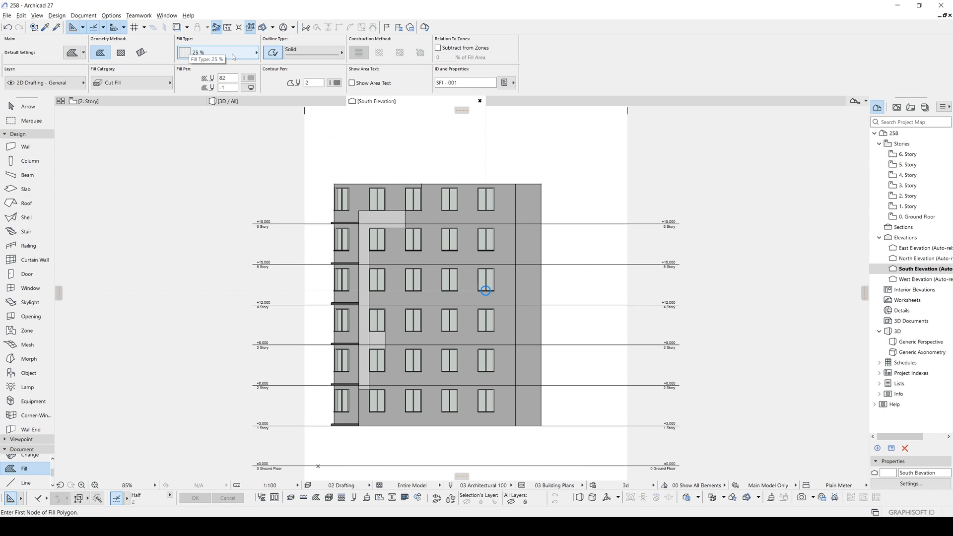
click(248, 77)
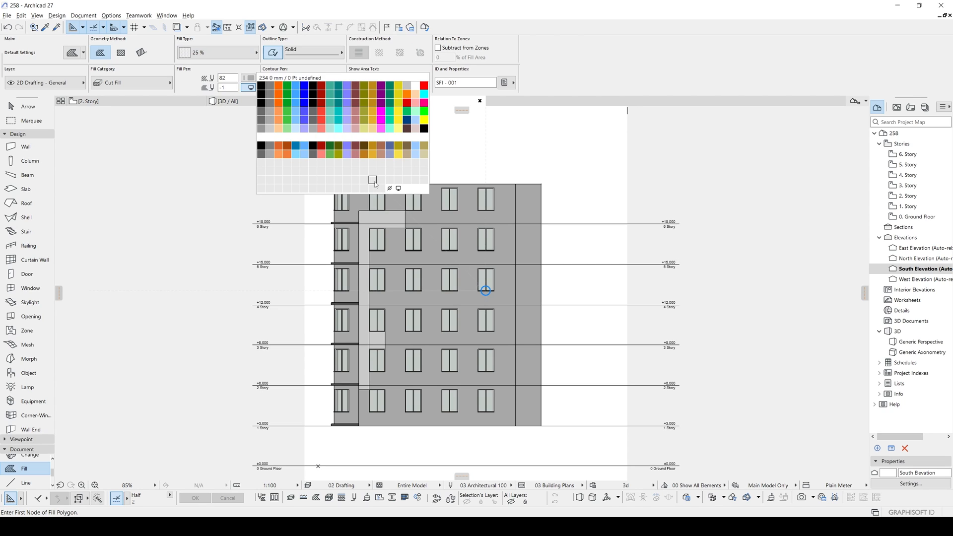
click(389, 189)
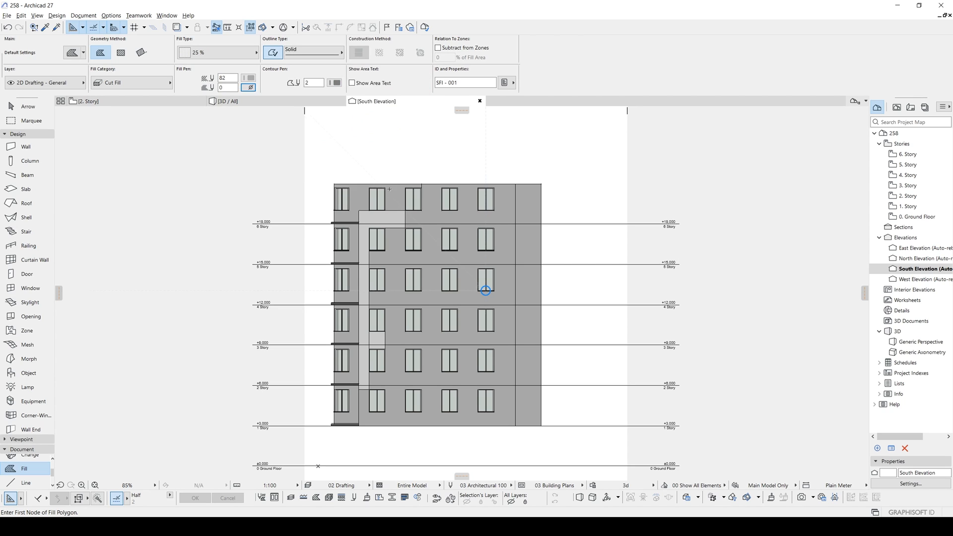
mouse_move(499, 244)
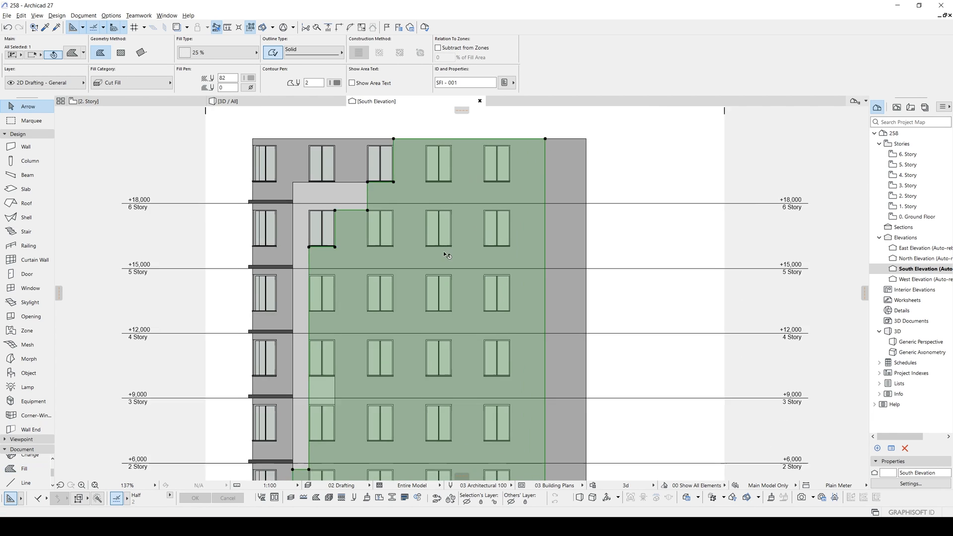
right_click(643, 297)
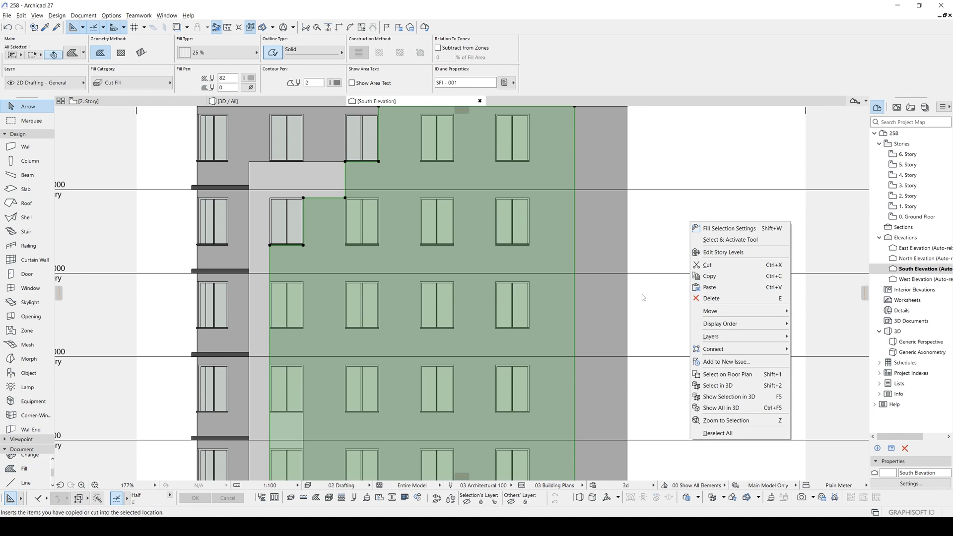
mouse_move(720, 324)
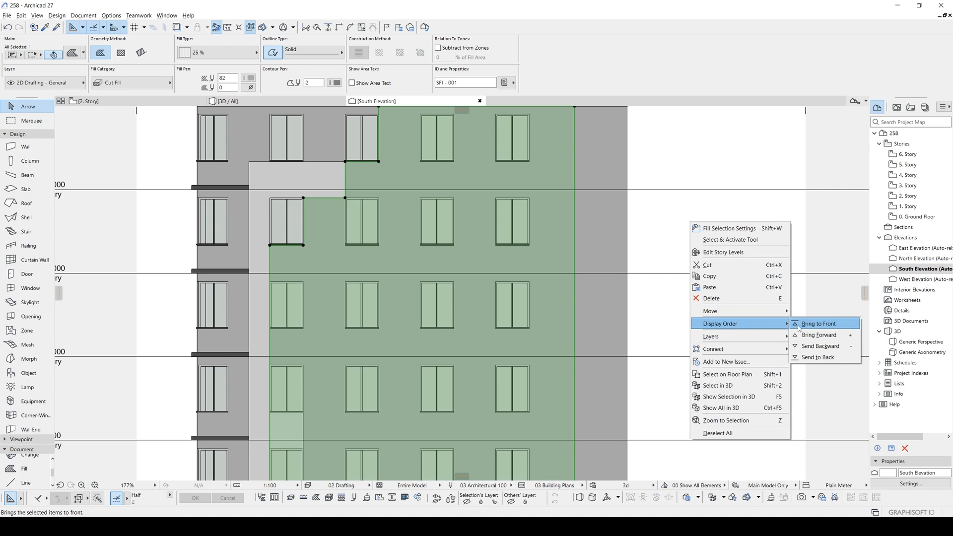
click(819, 323)
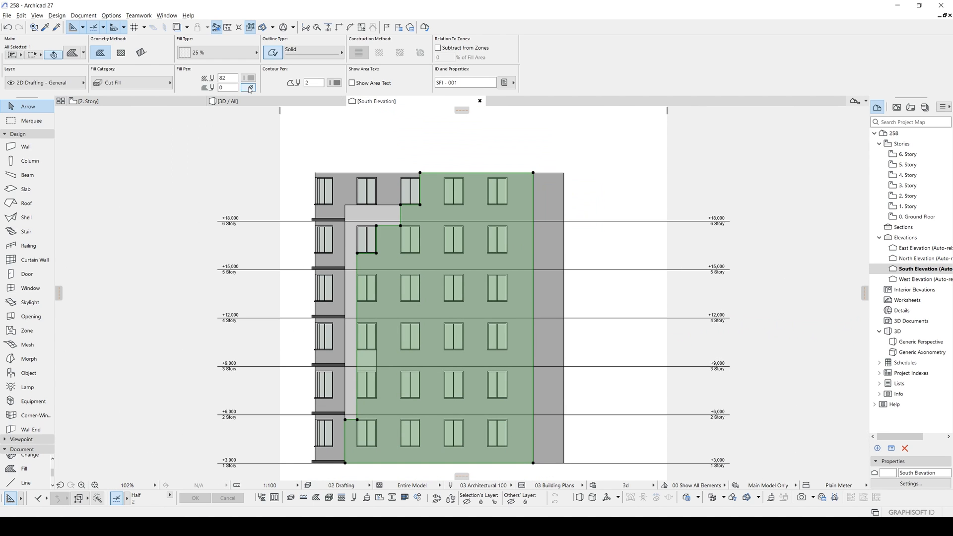
click(248, 79)
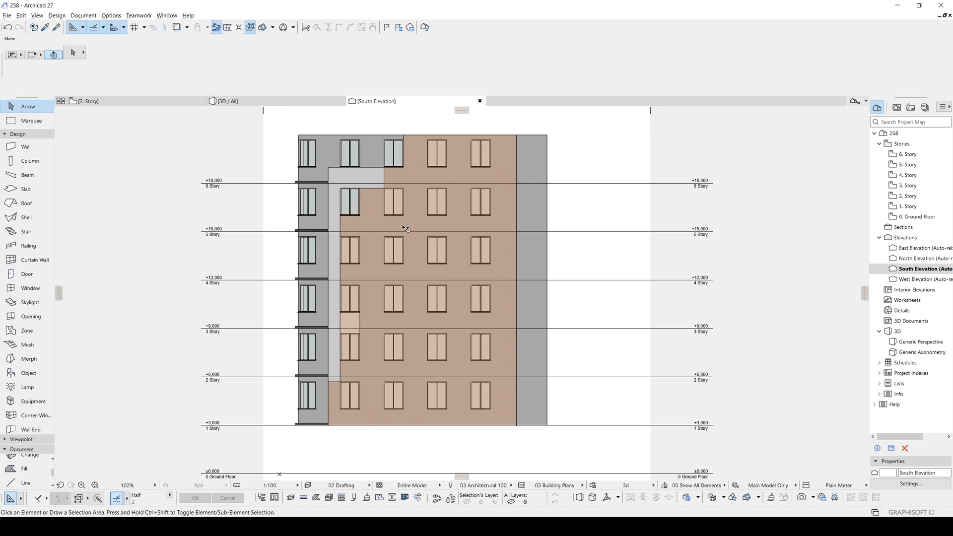
Select the facade fill to start cutting a rectangular hole around a window
click(356, 177)
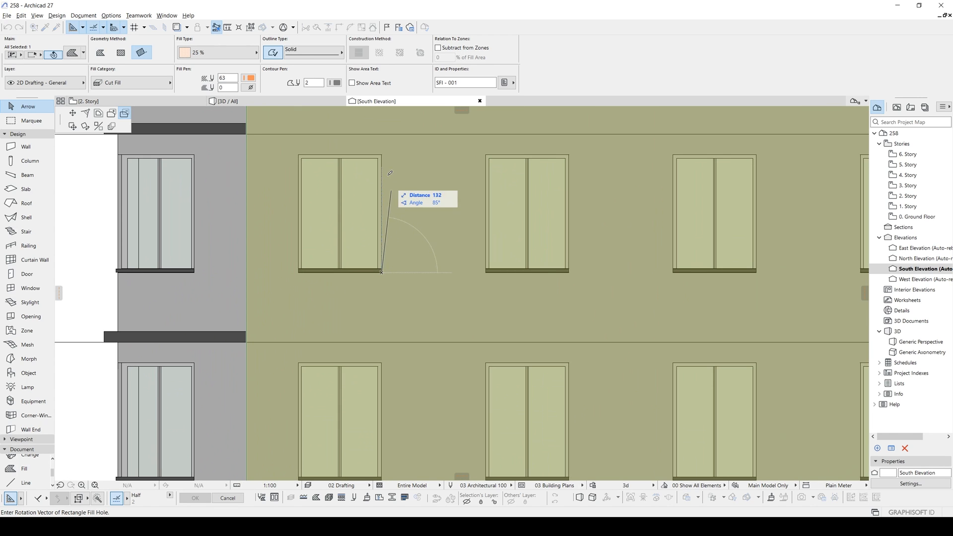
Add a rectangular hole in the facade fill around a window on the elevation
click(381, 155)
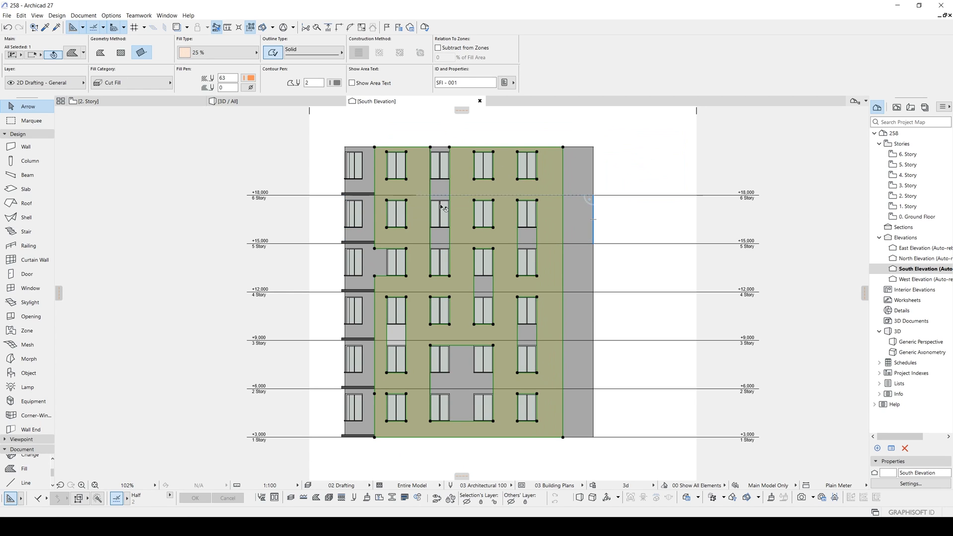
mouse_move(304, 157)
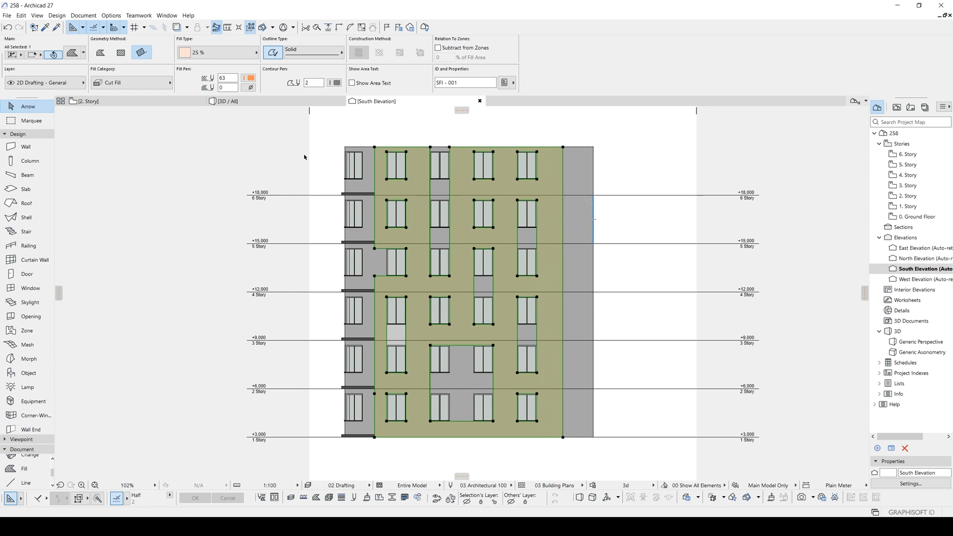
Copy the perforated facade fill to the clipboard via the Edit menu
click(21, 15)
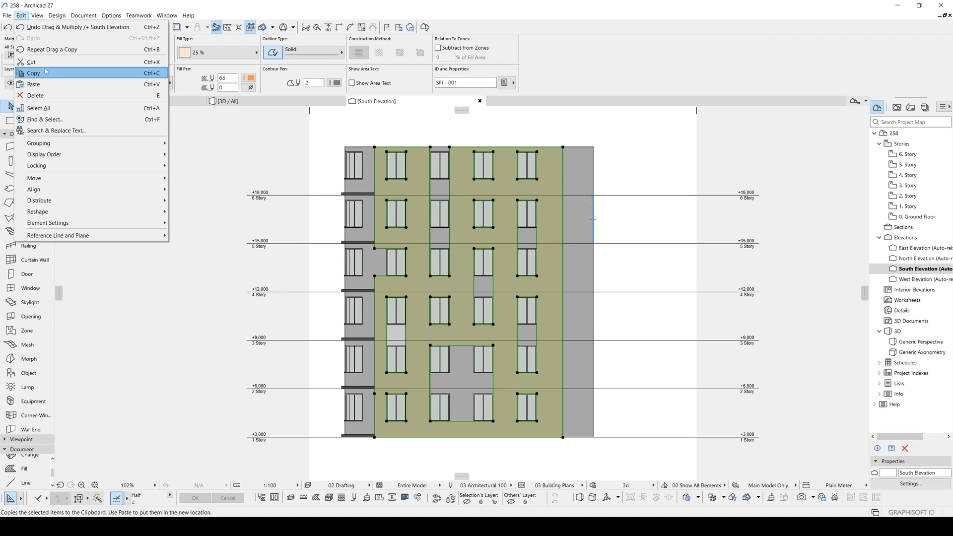
click(110, 15)
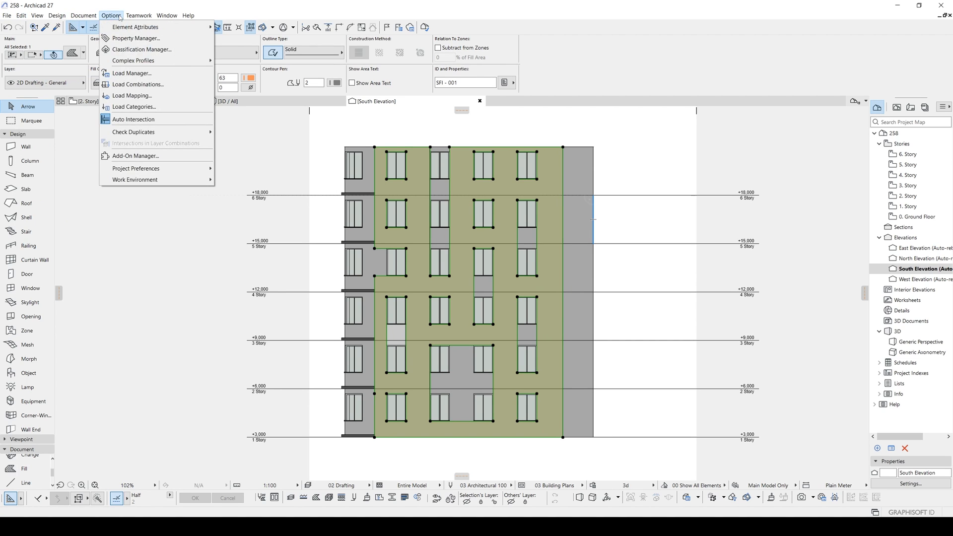
mouse_move(132, 60)
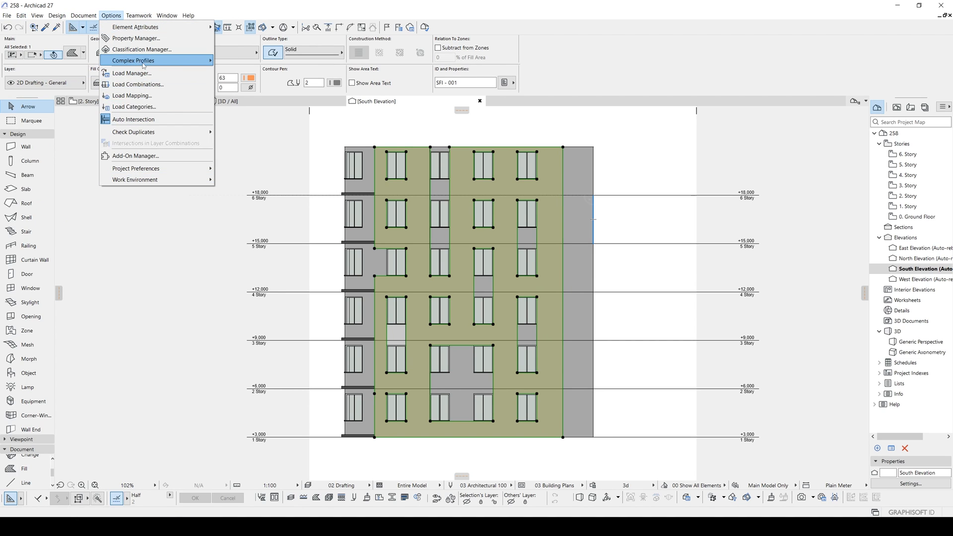
Create a new blank complex profile named 'facade 1' in the main Profiles folder
click(132, 60)
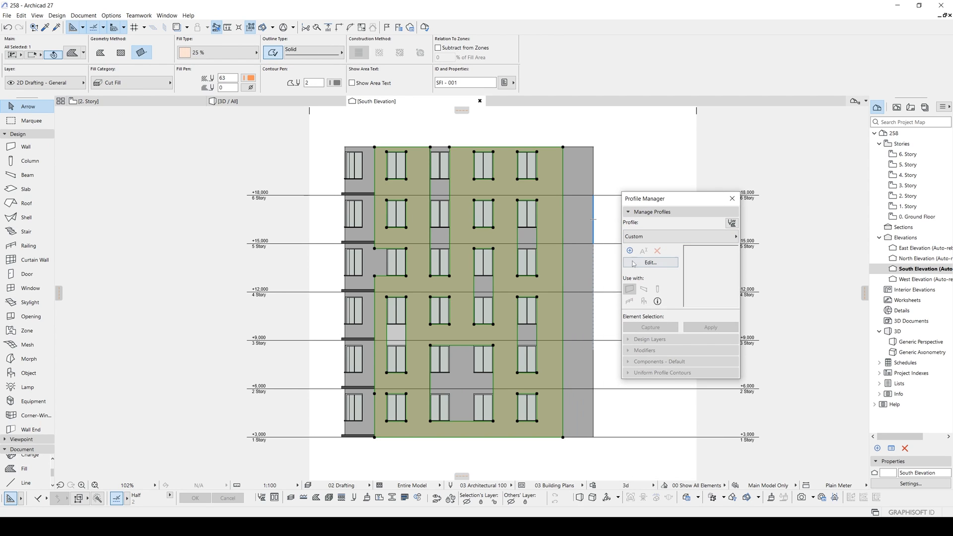
click(629, 251)
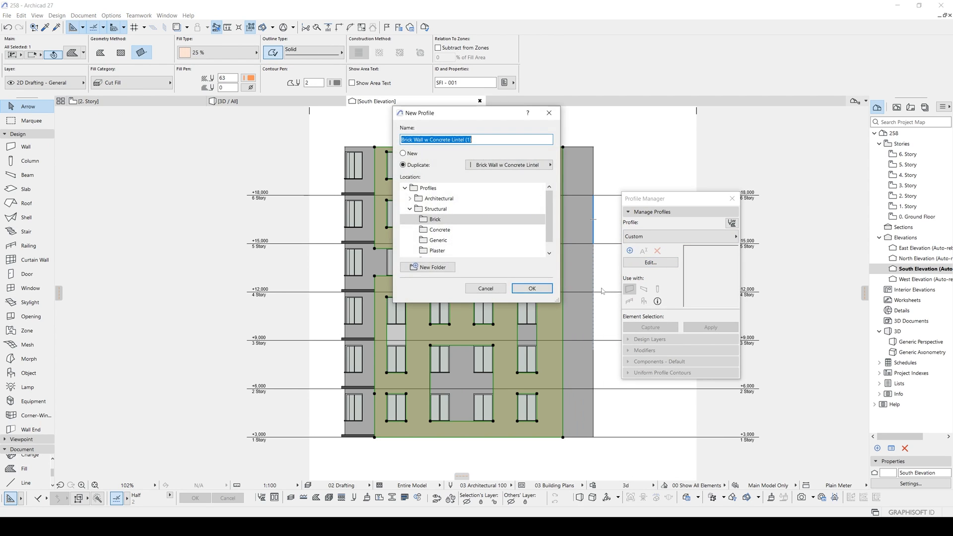
click(403, 153)
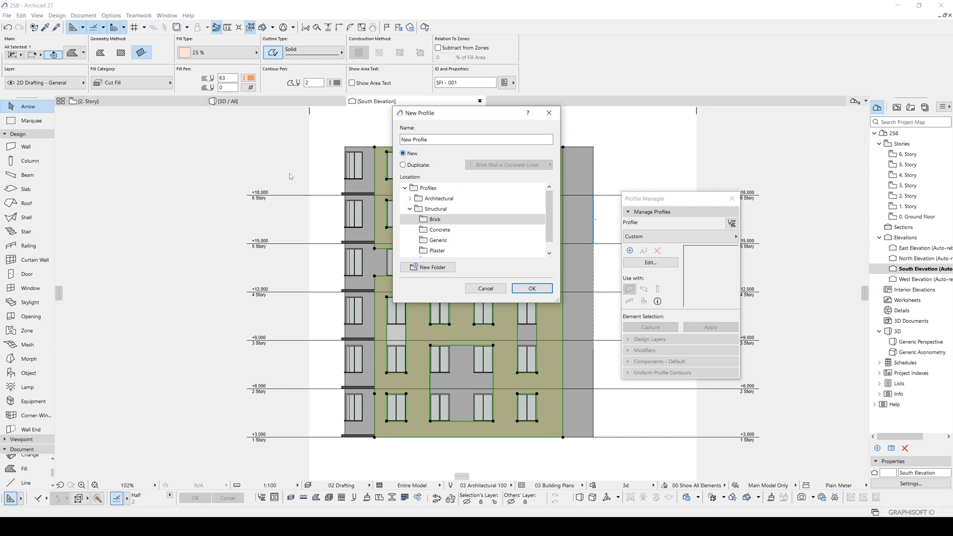
text(facade 1)
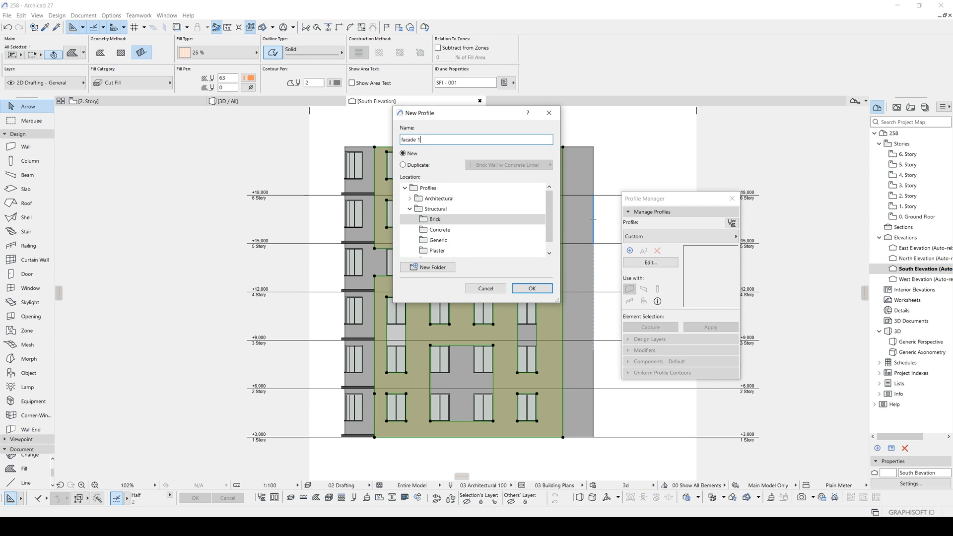
click(429, 188)
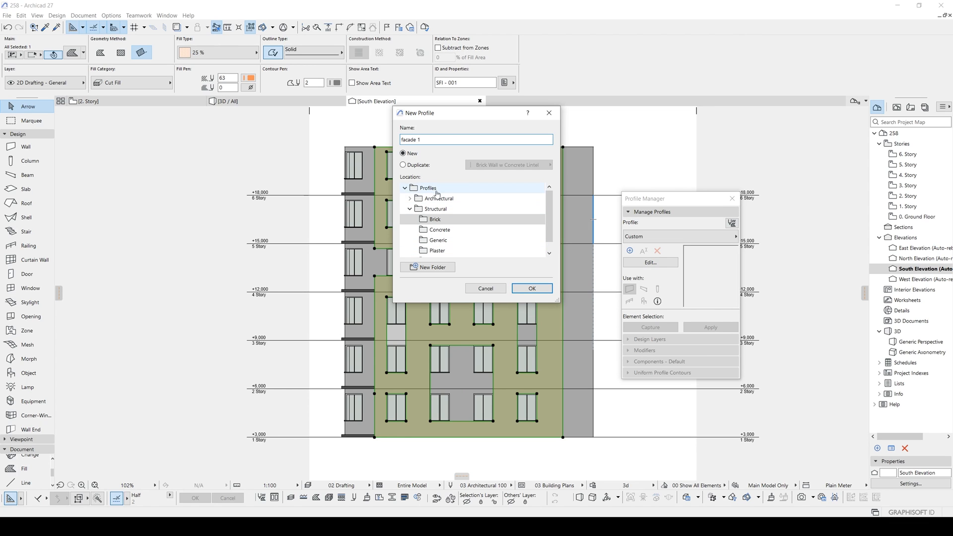
click(530, 288)
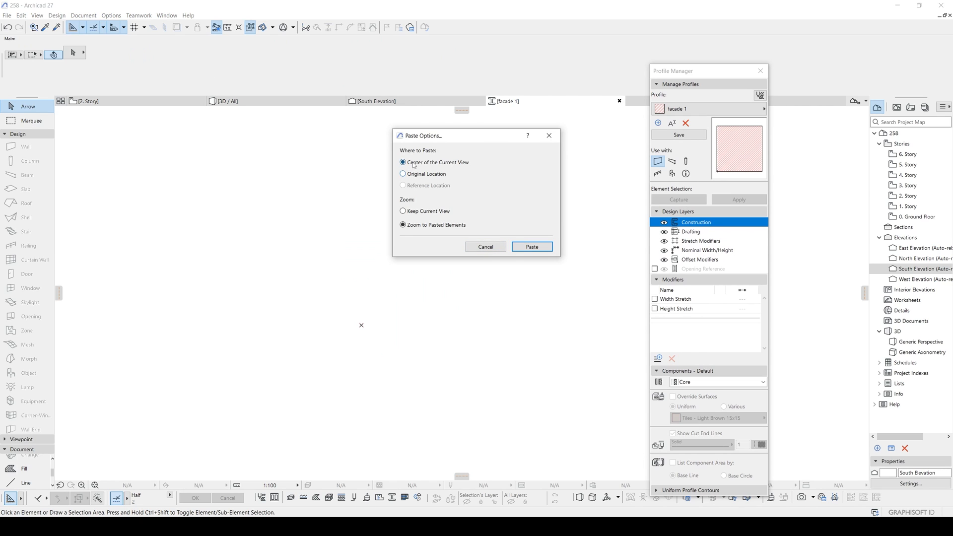
Paste the perforated panel into facade 1, enable it for beams, and save the profile
click(530, 247)
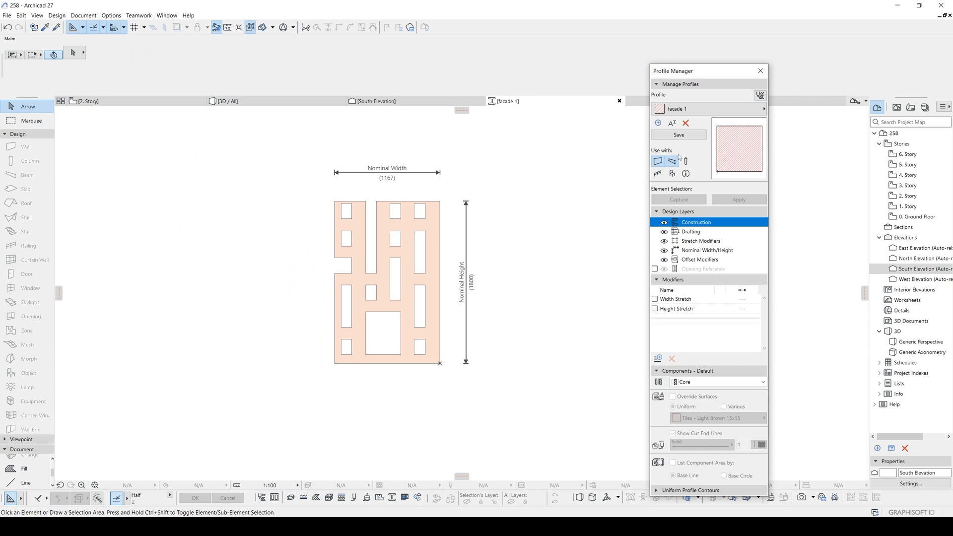
click(672, 161)
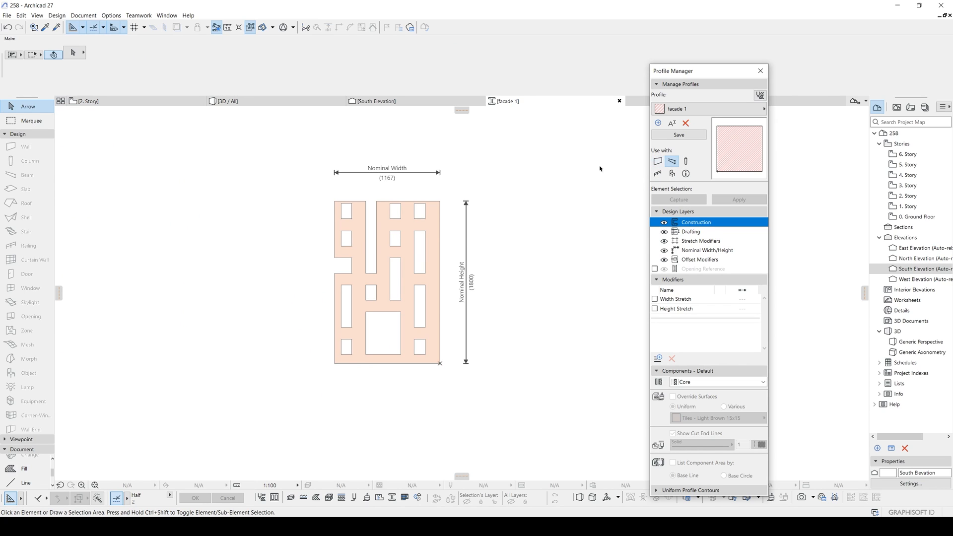
mouse_move(421, 226)
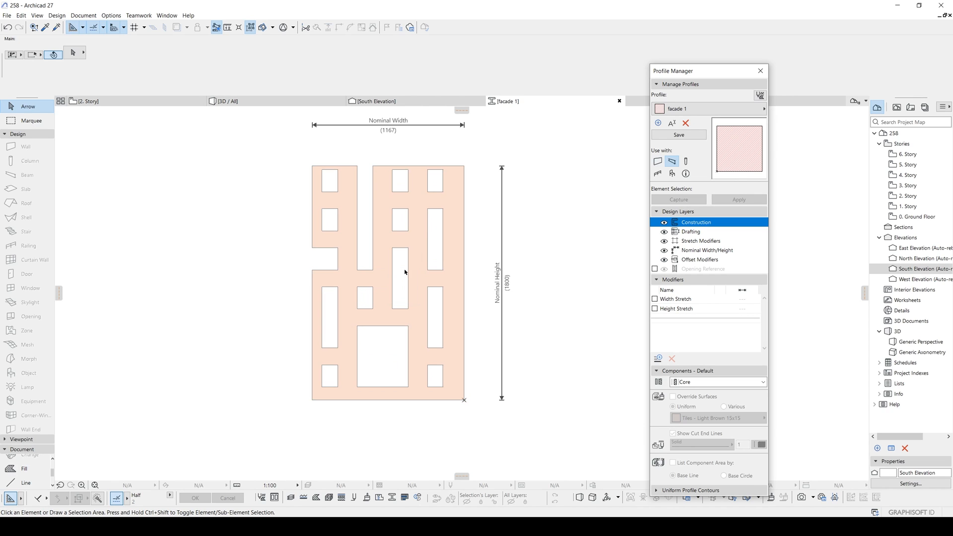
mouse_move(288, 218)
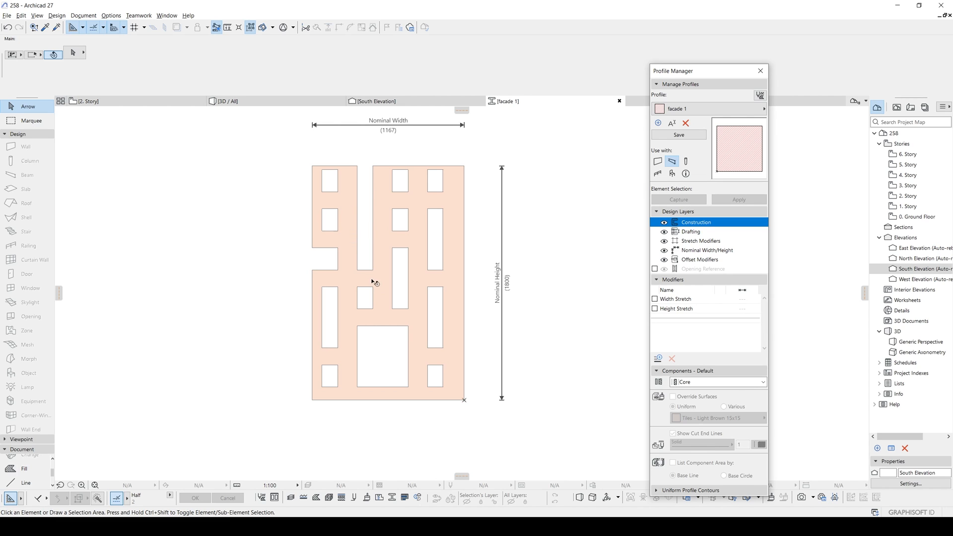
mouse_move(367, 232)
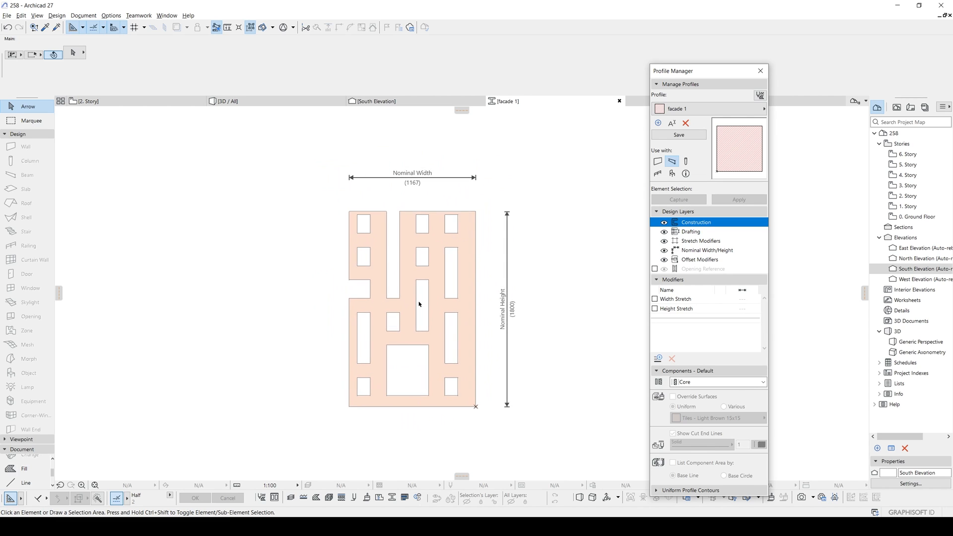
click(679, 135)
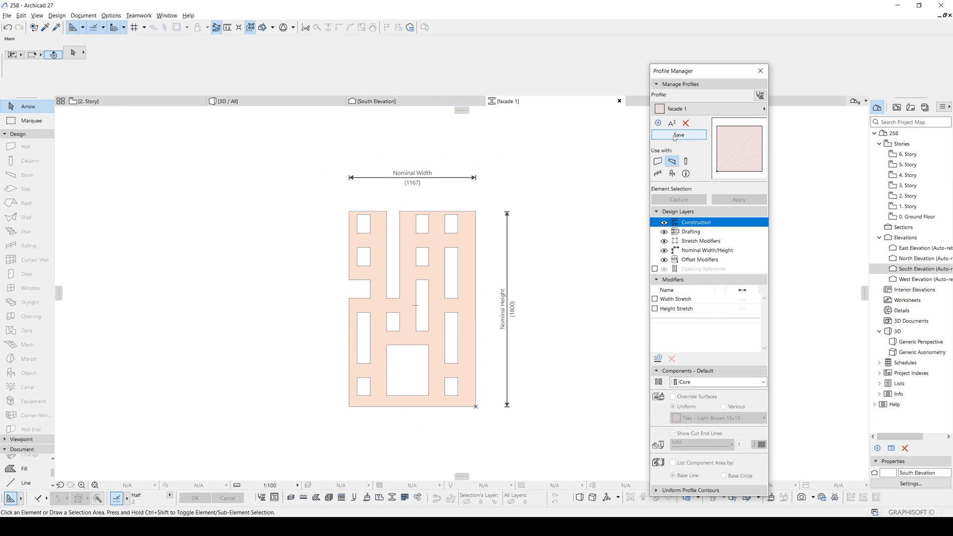
Return to the 2. Story floor plan and activate the Beam tool
click(678, 134)
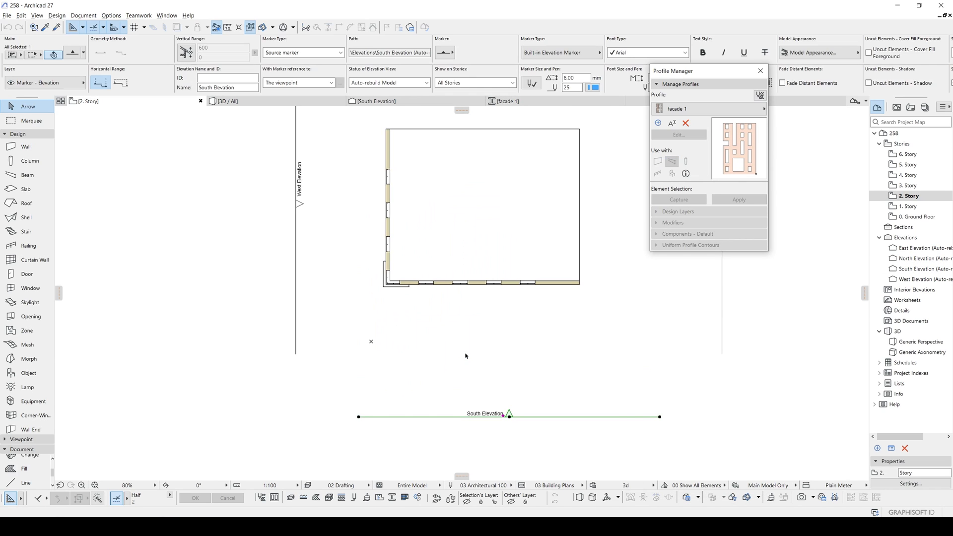
click(27, 175)
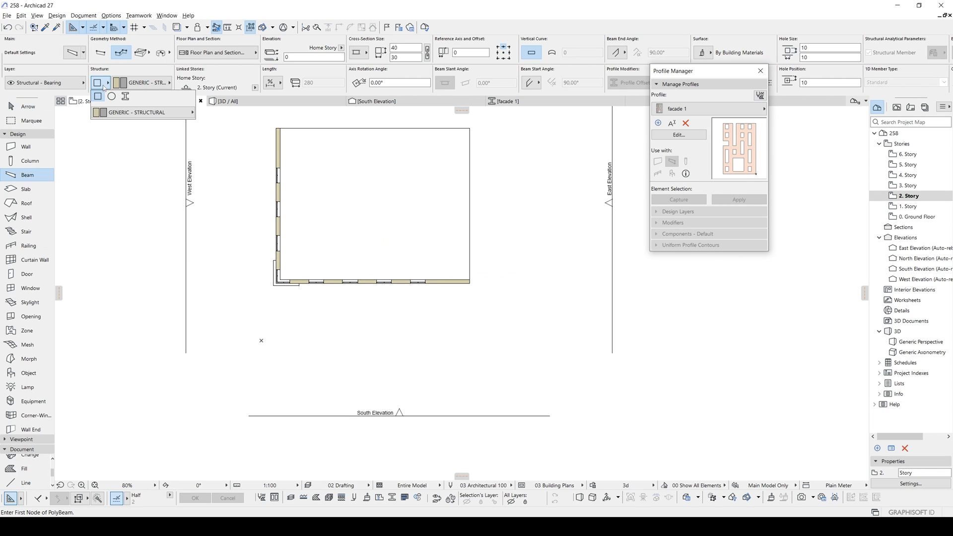
Set the beam structure to Complex profile and choose facade 1 as its cross-section
click(125, 96)
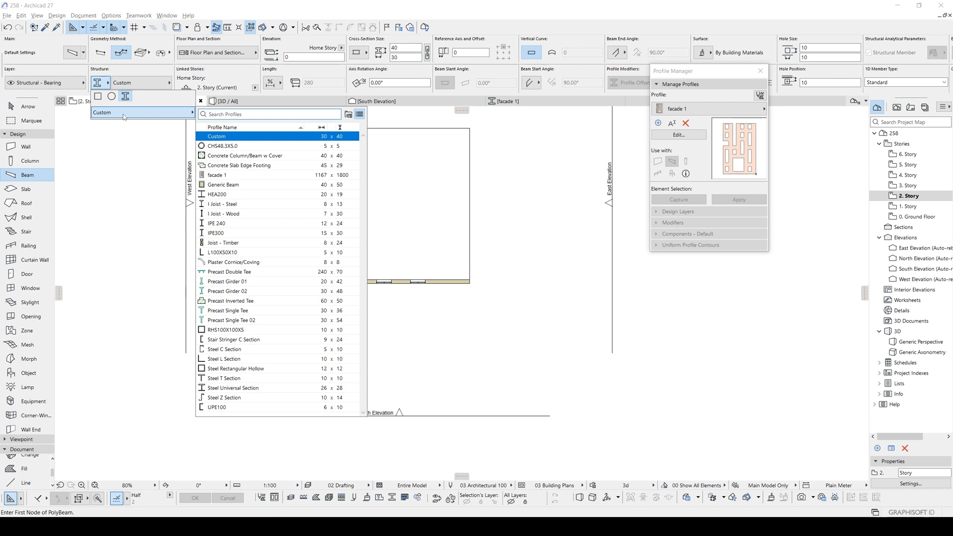
click(222, 146)
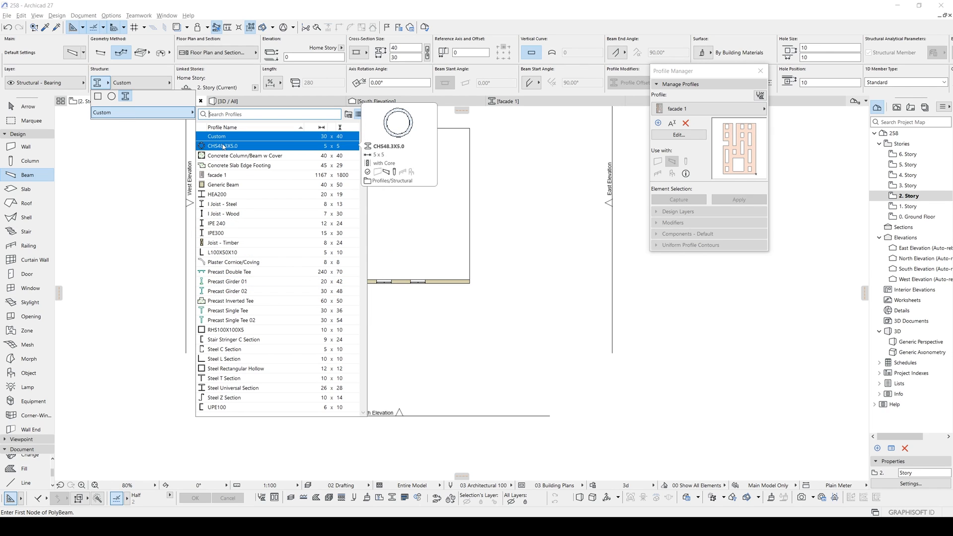
click(217, 175)
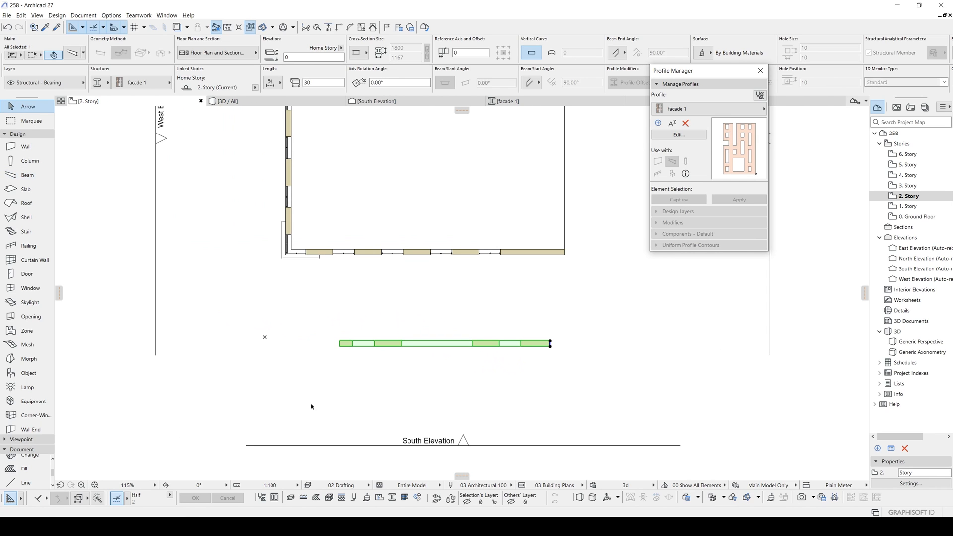
Drag the facade 1 beam against the south wall's outer edge and check its alignment
drag(549, 344, 537, 296)
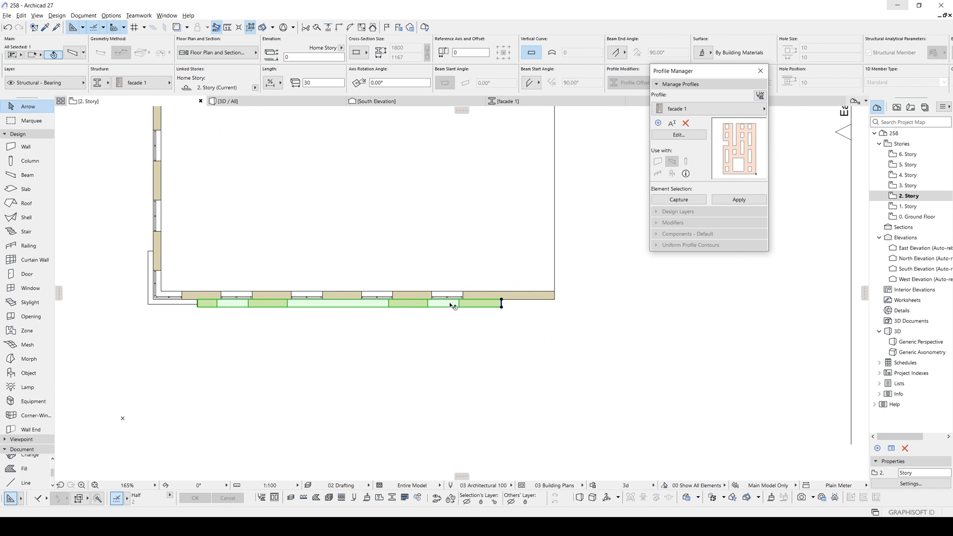
mouse_move(434, 305)
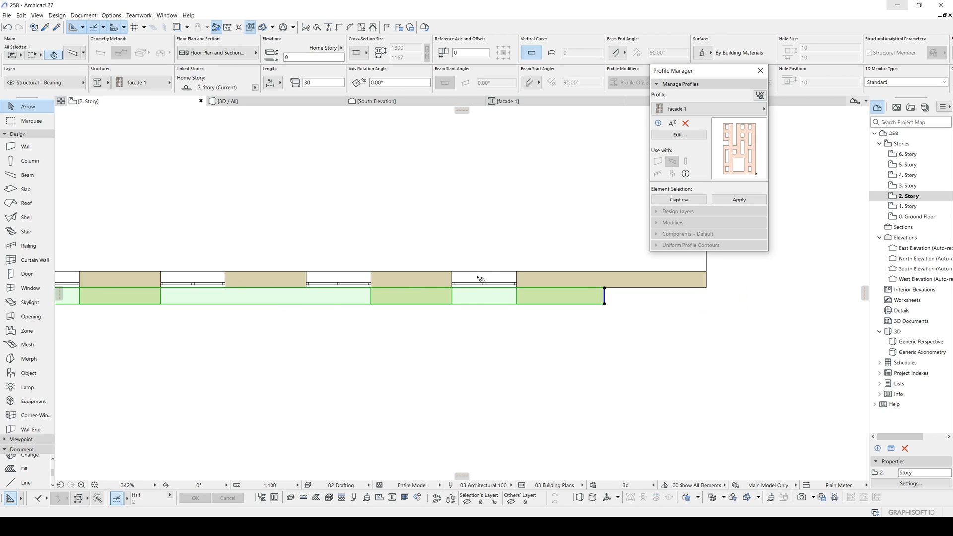
scroll(down, 3)
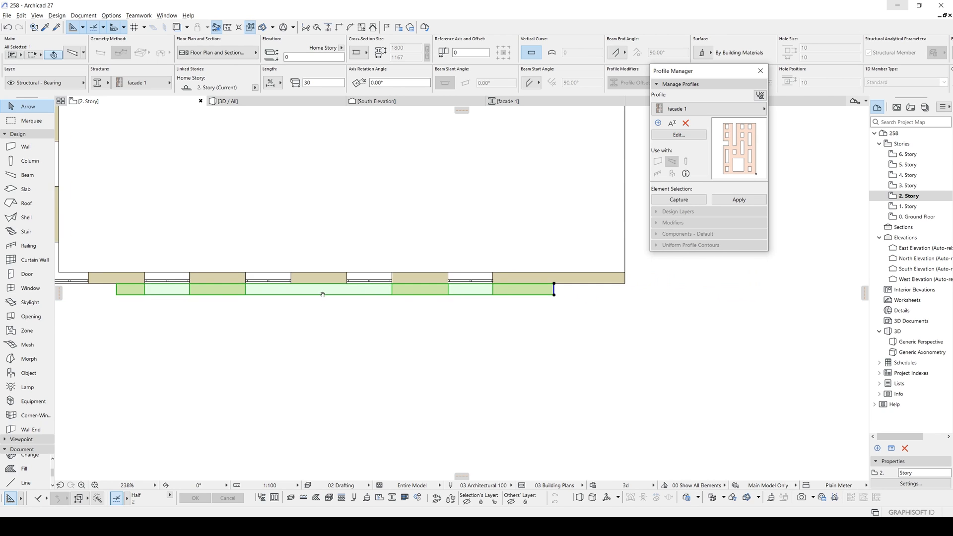
scroll(down, 3)
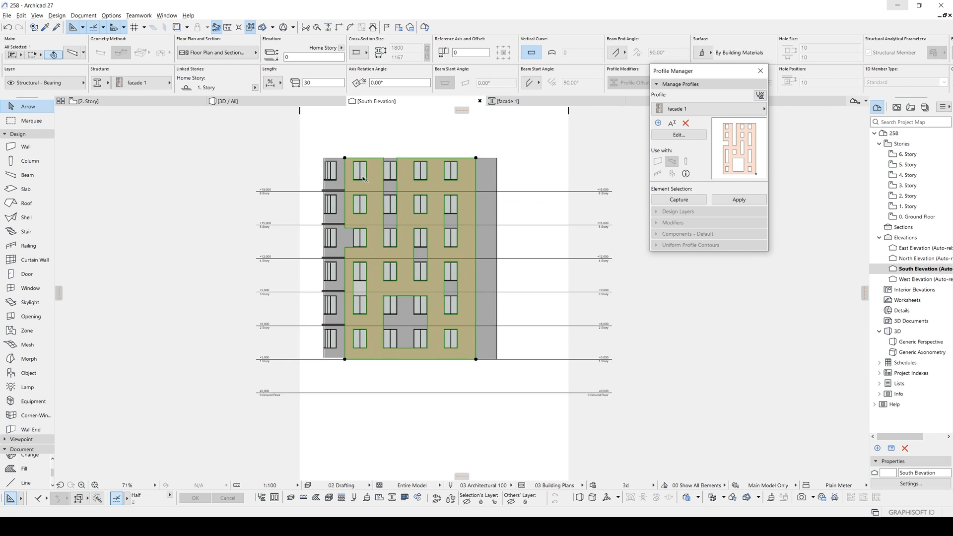
Select the facade 1 beam panel and override its surfaces with white stucco
click(508, 169)
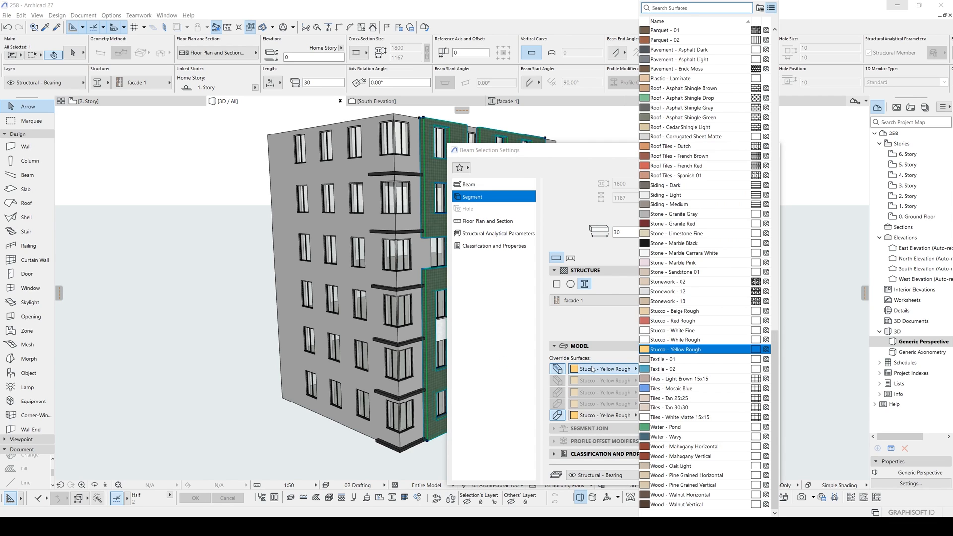
text(whi)
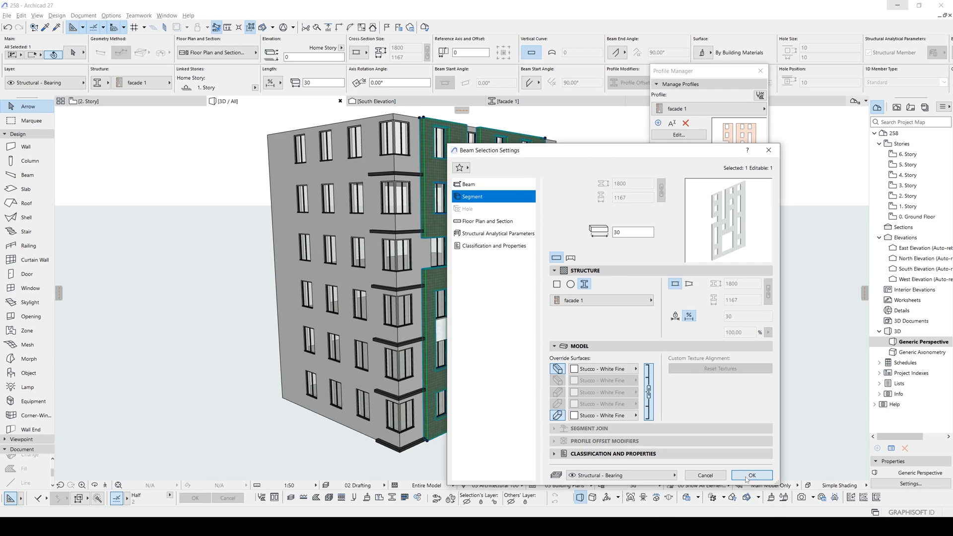
click(752, 476)
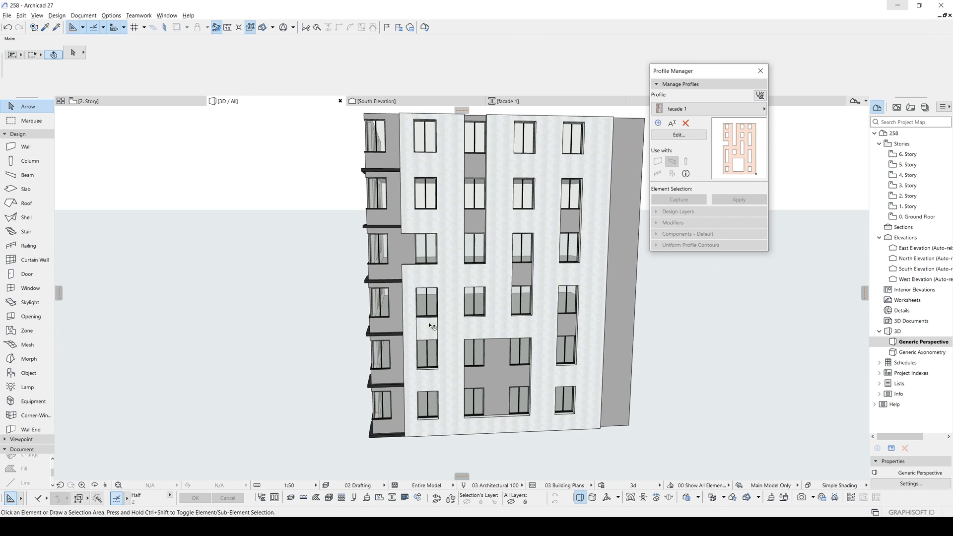
Select the facade 1 beam panels in 3D, then switch to the South Elevation view
click(427, 329)
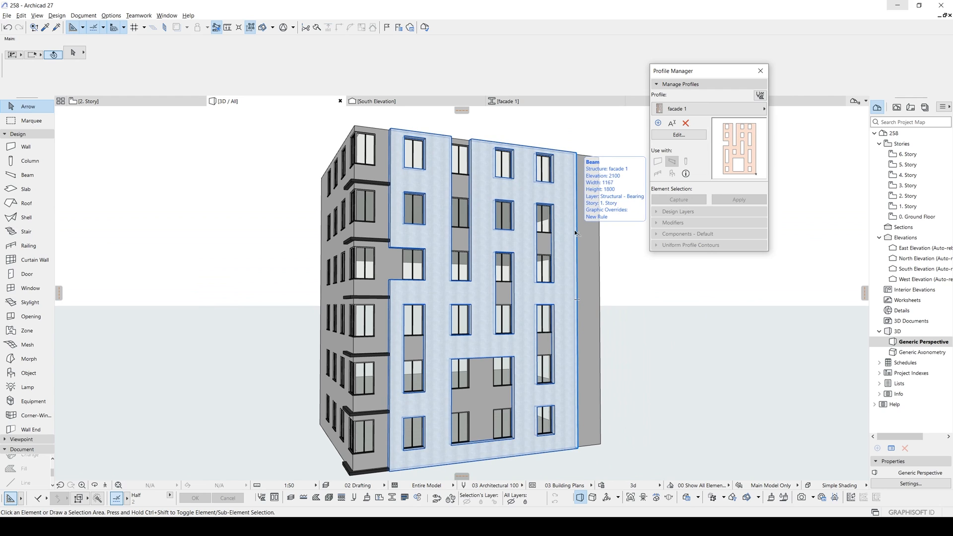
mouse_move(565, 230)
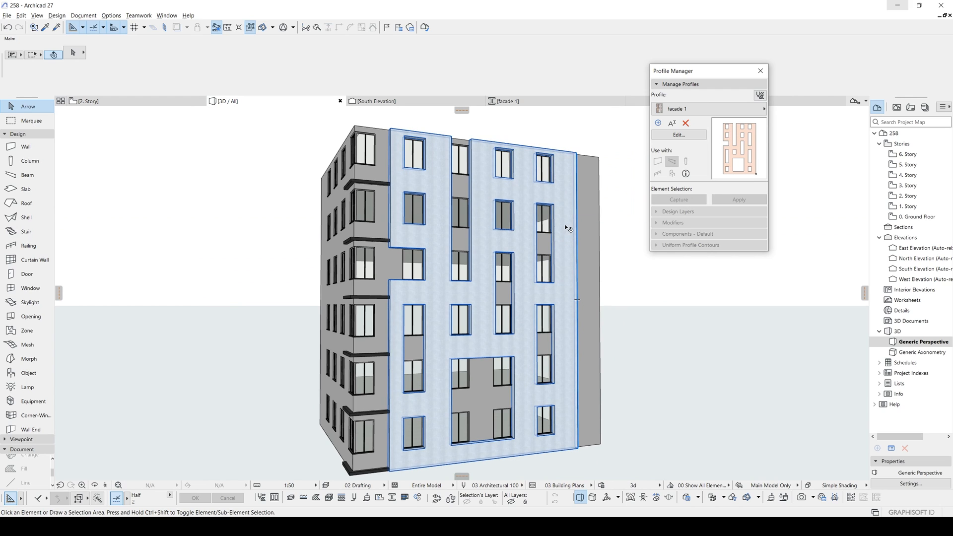
mouse_move(567, 229)
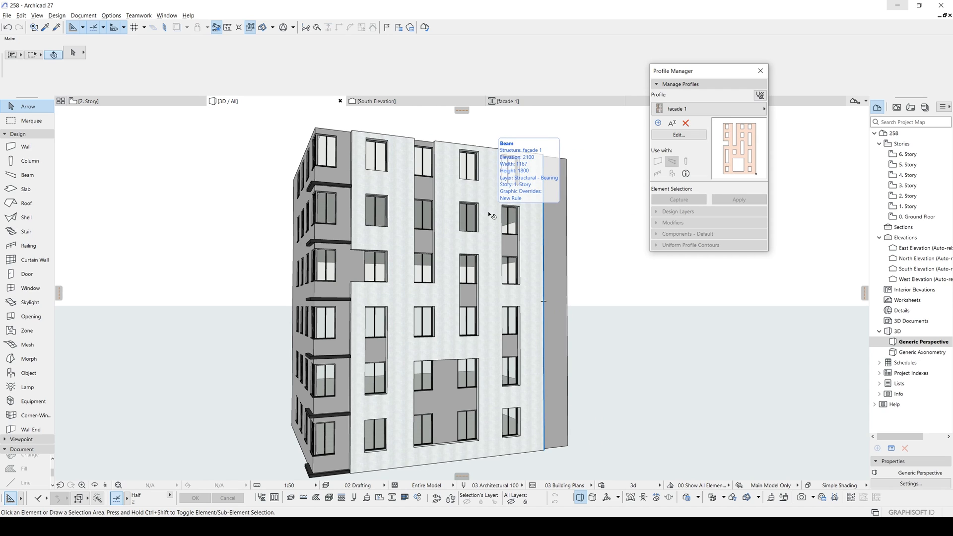
click(375, 101)
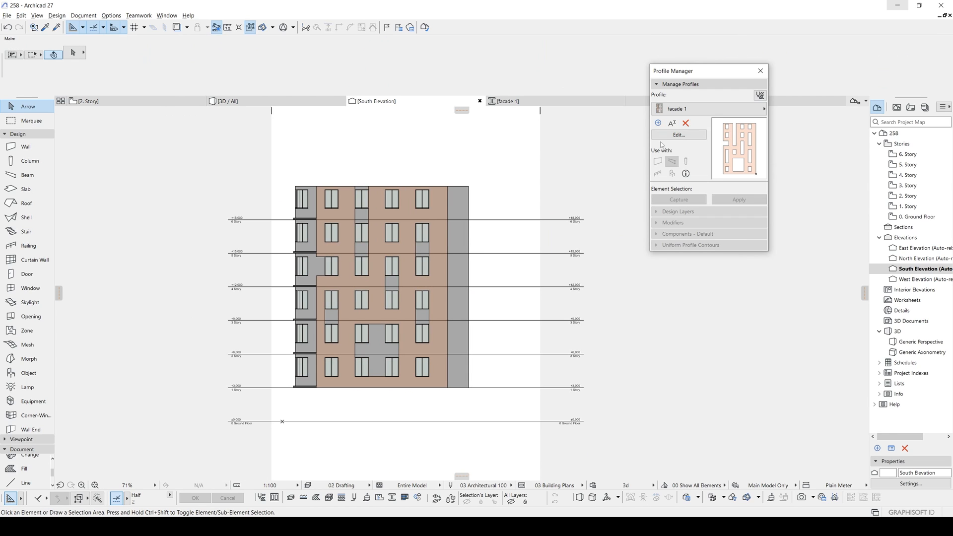
mouse_move(28, 358)
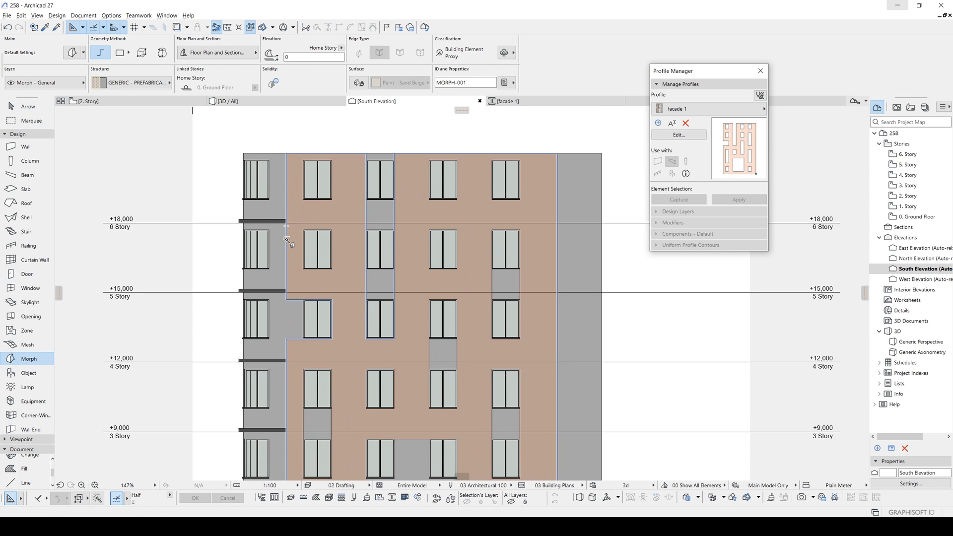
mouse_move(364, 257)
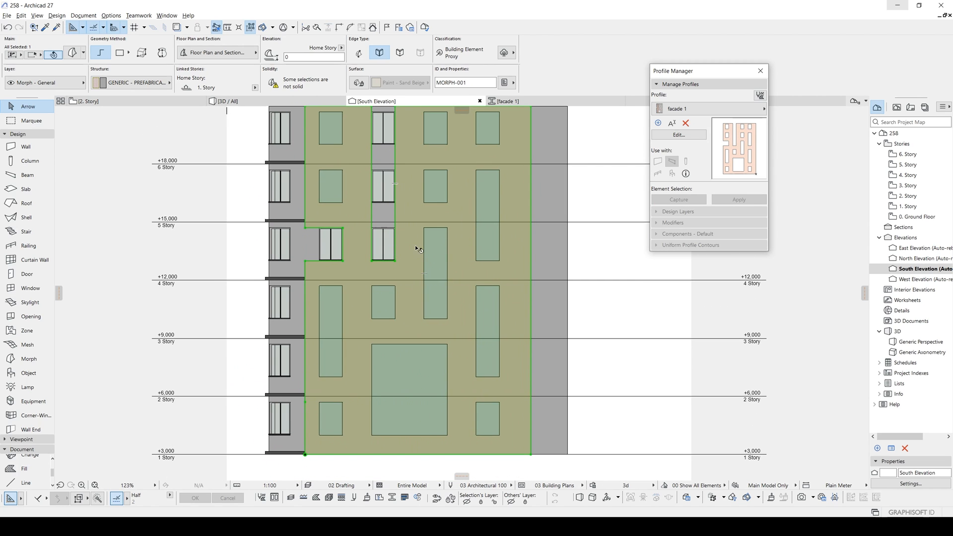
mouse_move(418, 248)
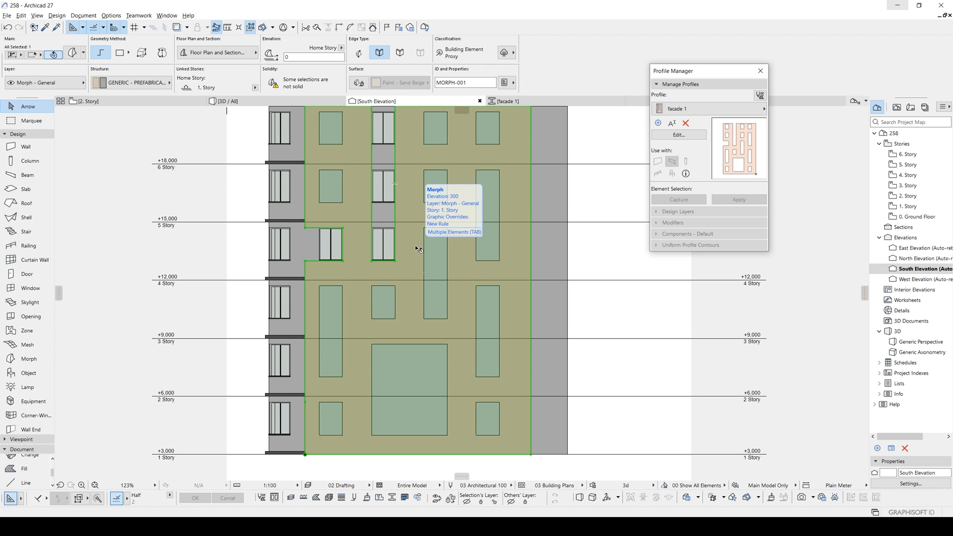
Undo the last morph edit on the south elevation with Ctrl+Z
key(ctrl+z)
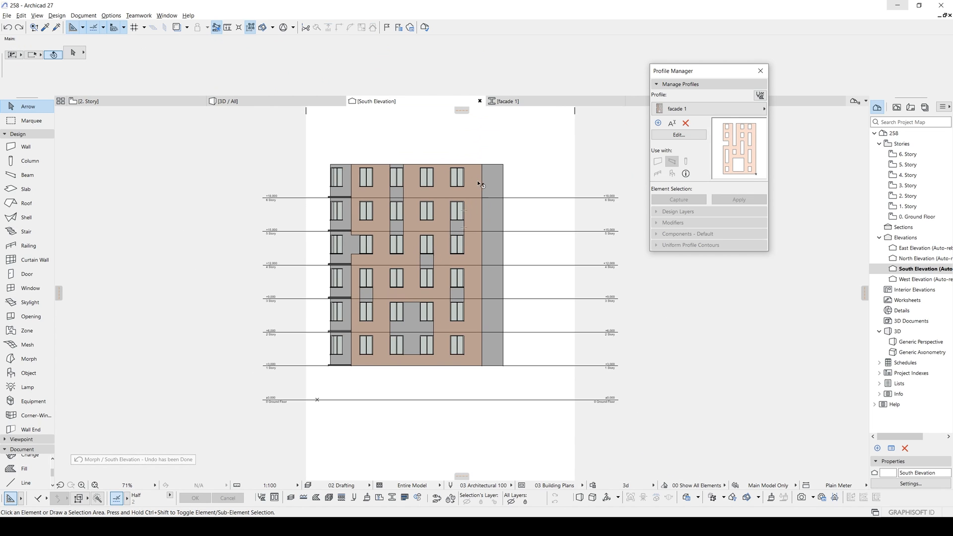
mouse_move(481, 183)
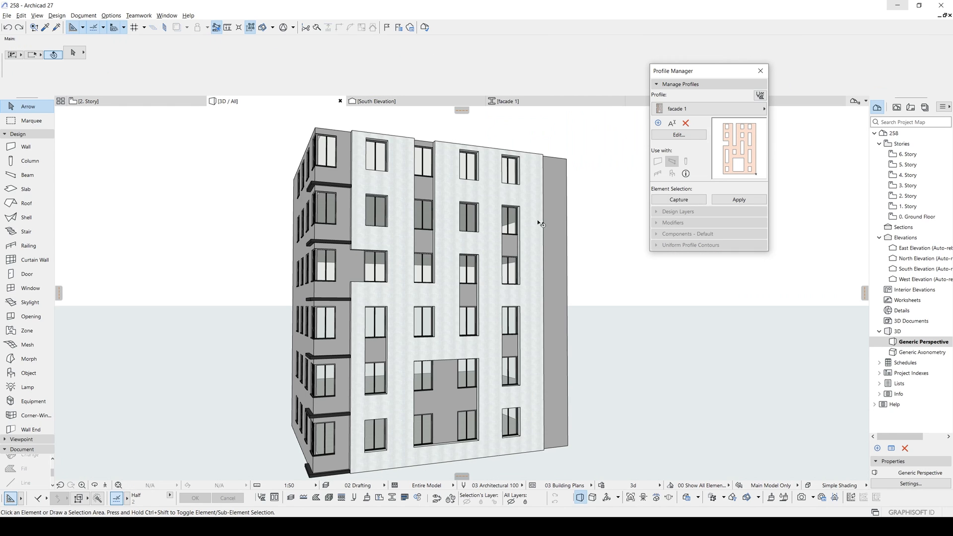
Convert the selected facade panel beams to morphs and confirm the warning
right_click(519, 197)
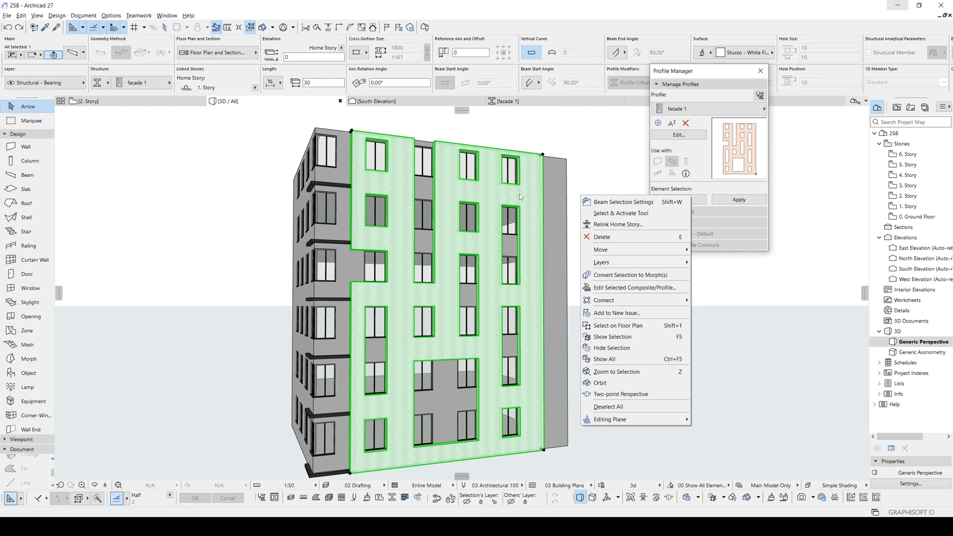
mouse_move(615, 276)
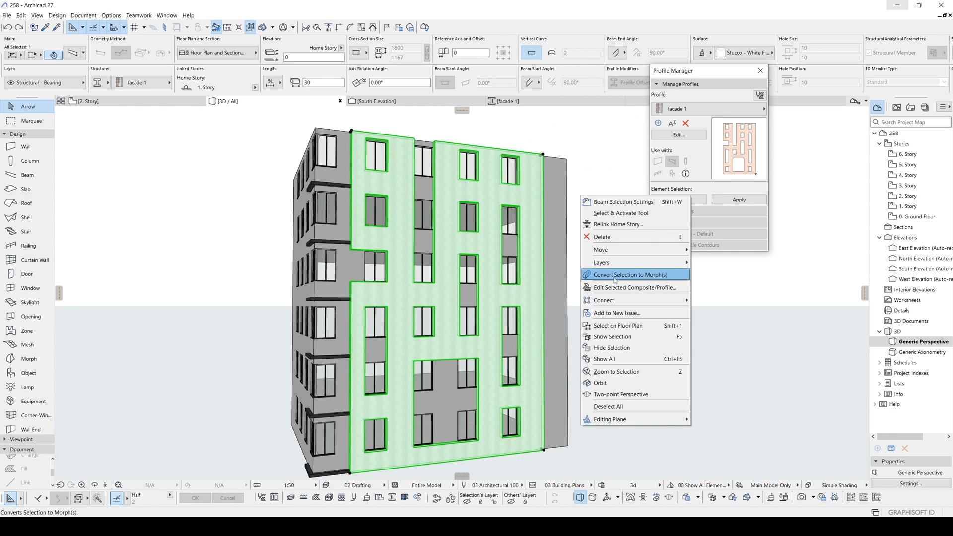
mouse_move(638, 282)
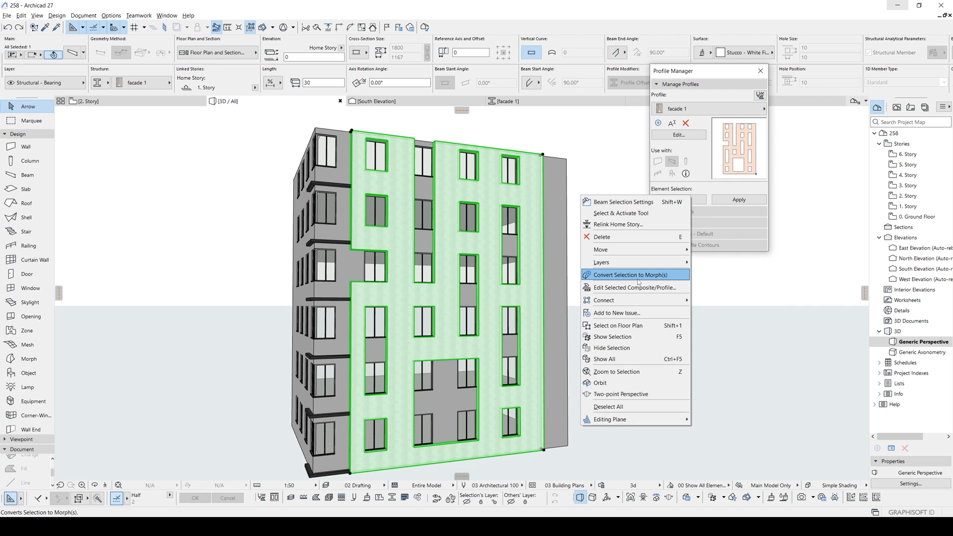
click(631, 274)
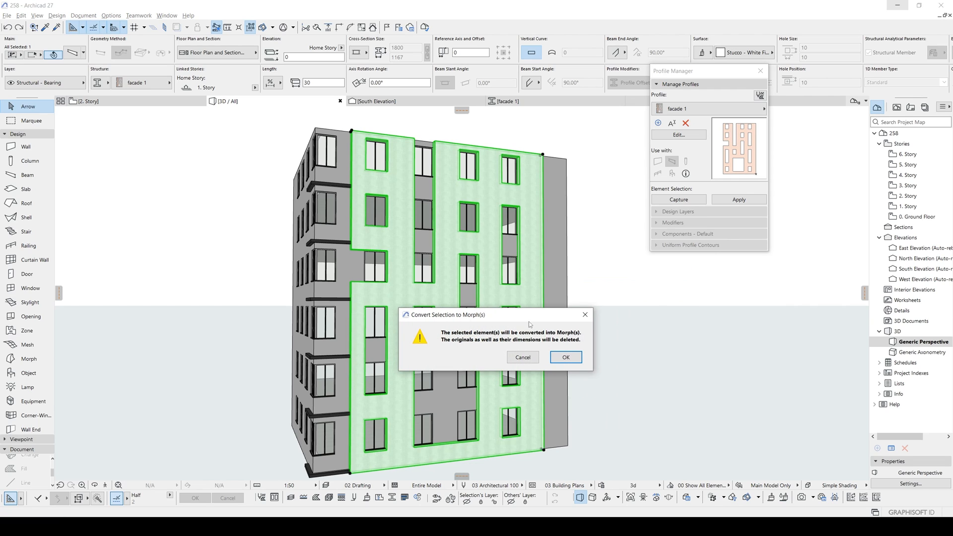
click(564, 357)
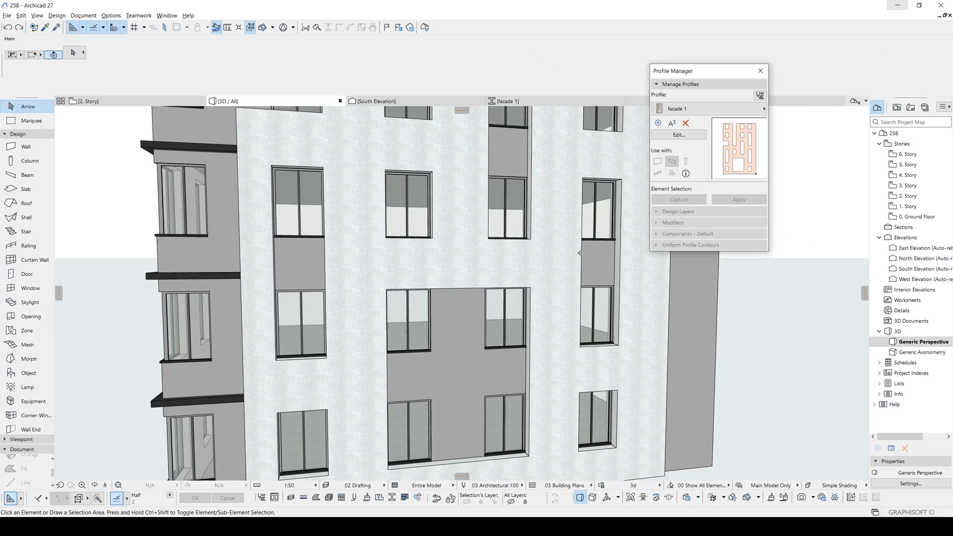
Draw a rectangular dark-siding mesh panel between the stacked windows and select it
click(26, 345)
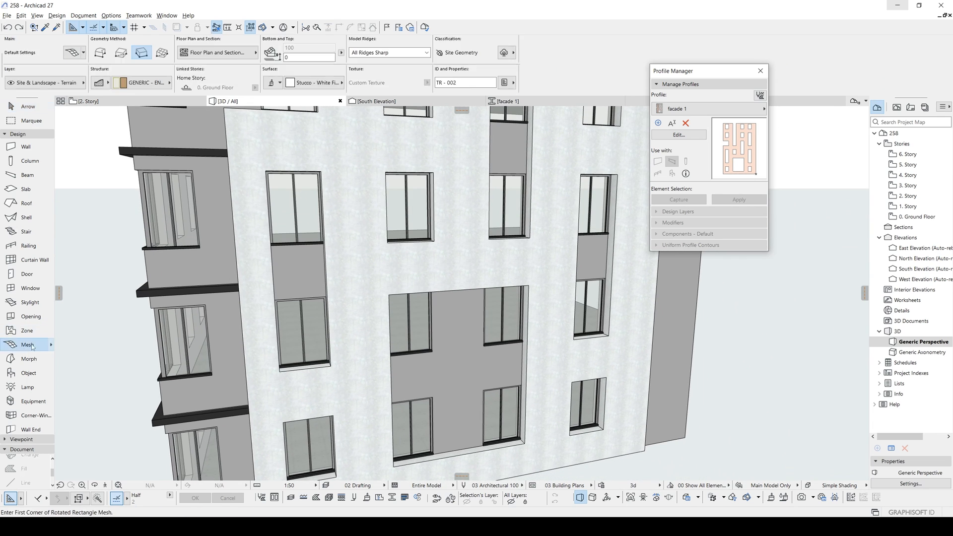
mouse_move(29, 359)
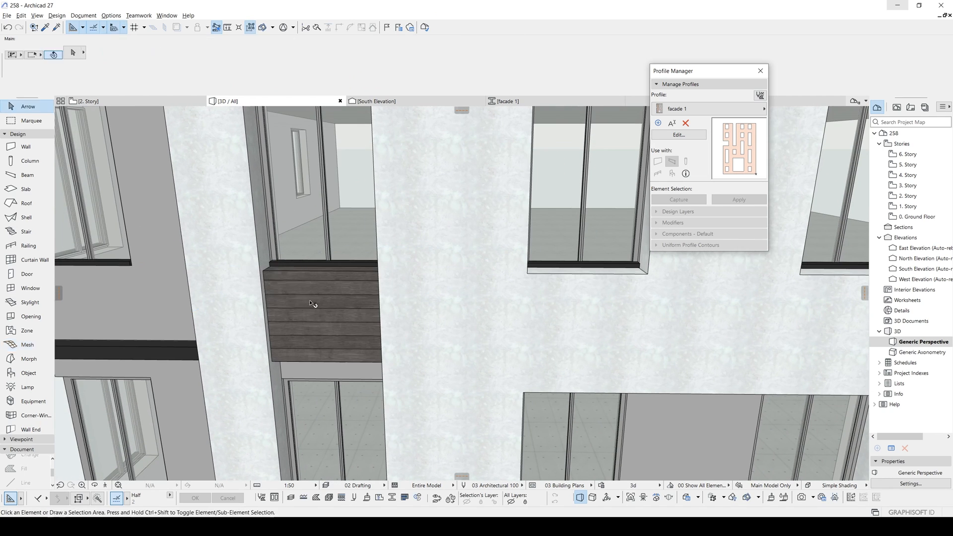
click(313, 304)
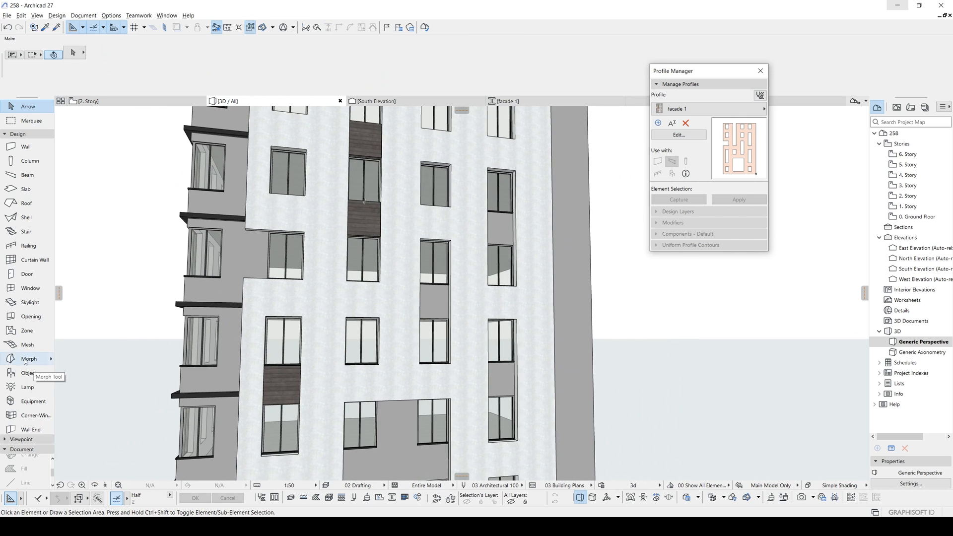
Model a rectangular morph panel between the windows, extrude it and finish it in Siding - Dark
click(29, 358)
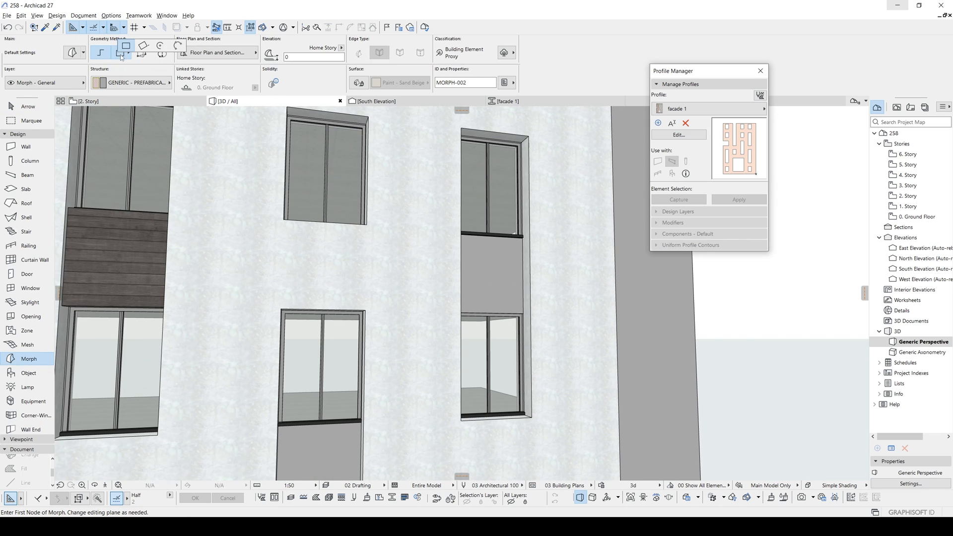
click(99, 53)
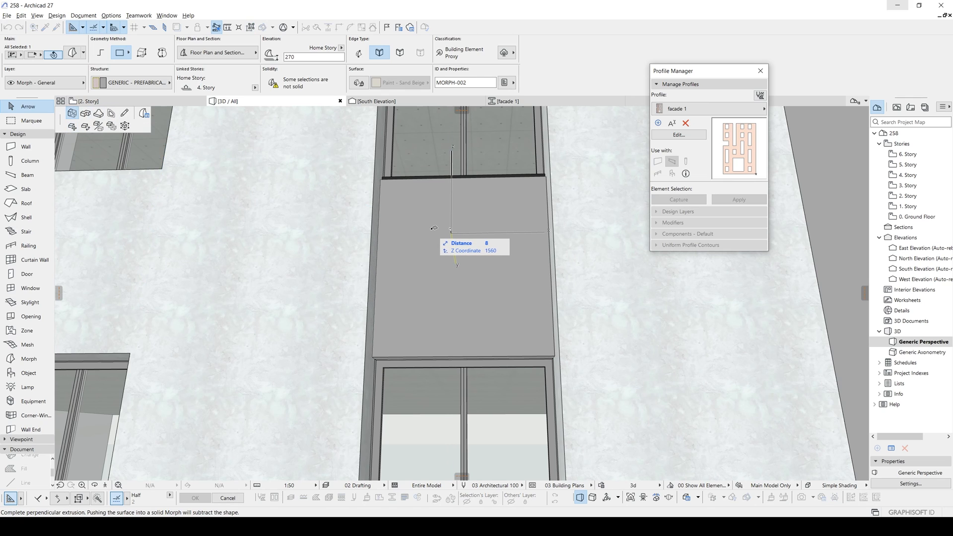
click(451, 230)
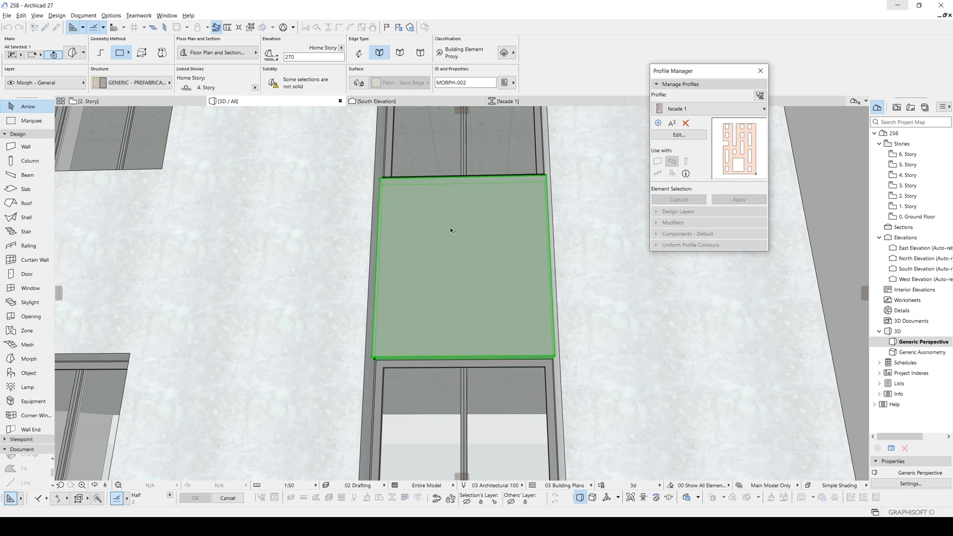
click(359, 82)
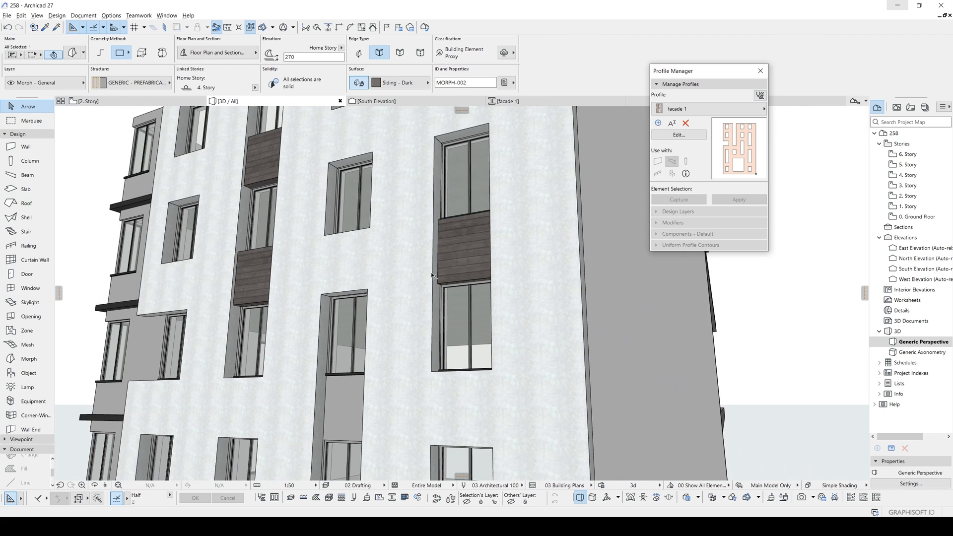
click(465, 247)
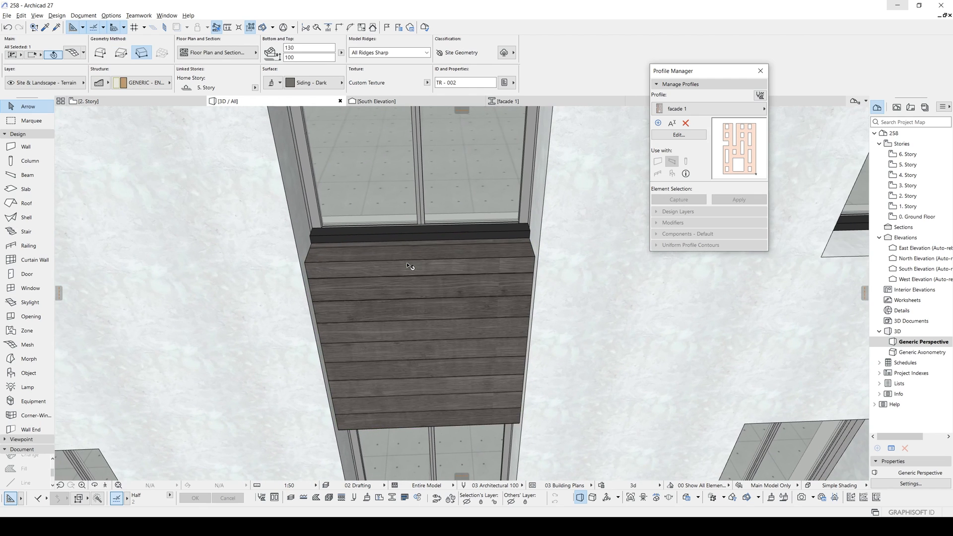
Select the wooden mesh panel and drag its edge so it fits the gap below the window
click(418, 266)
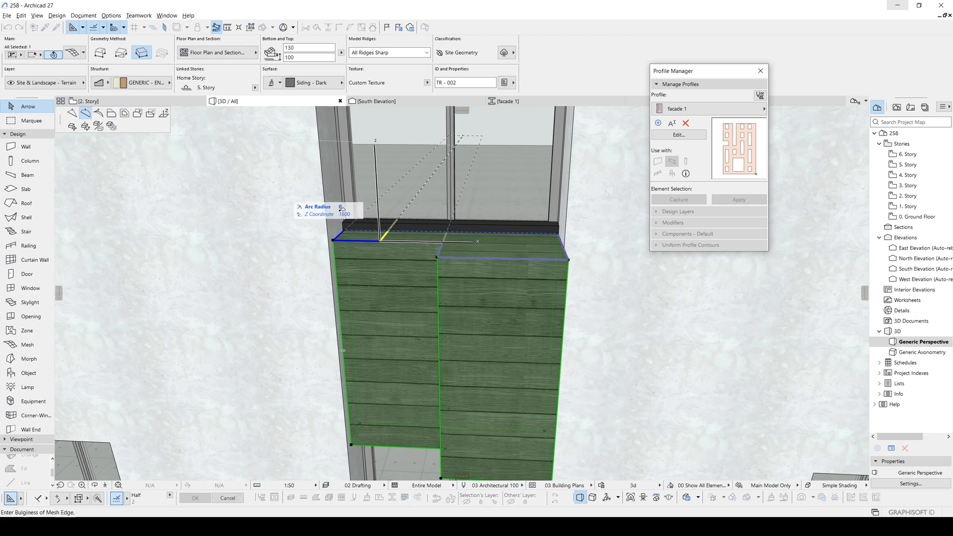
drag(380, 231, 313, 332)
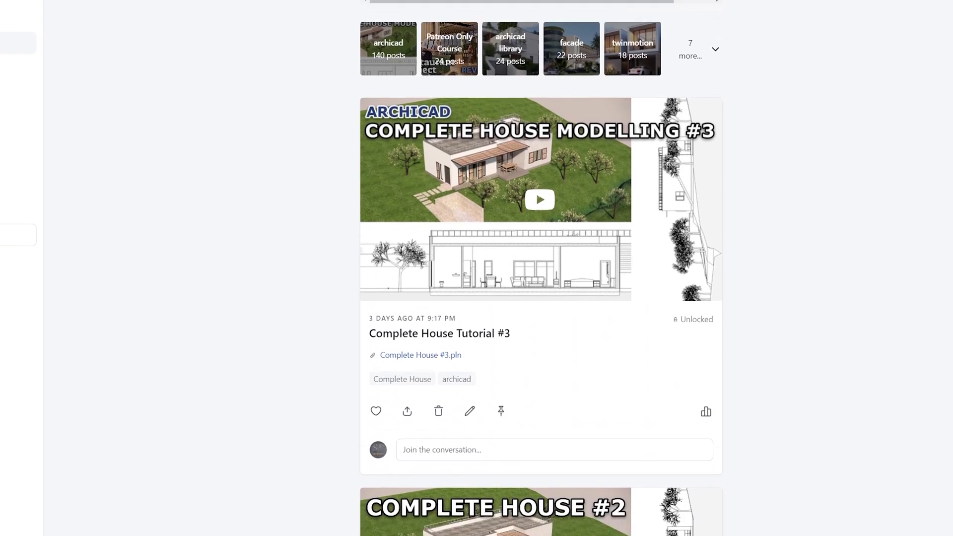
Scroll the Patreon feed down past the Complete House posts to the Villa Kupferberg project file
scroll(down, 3)
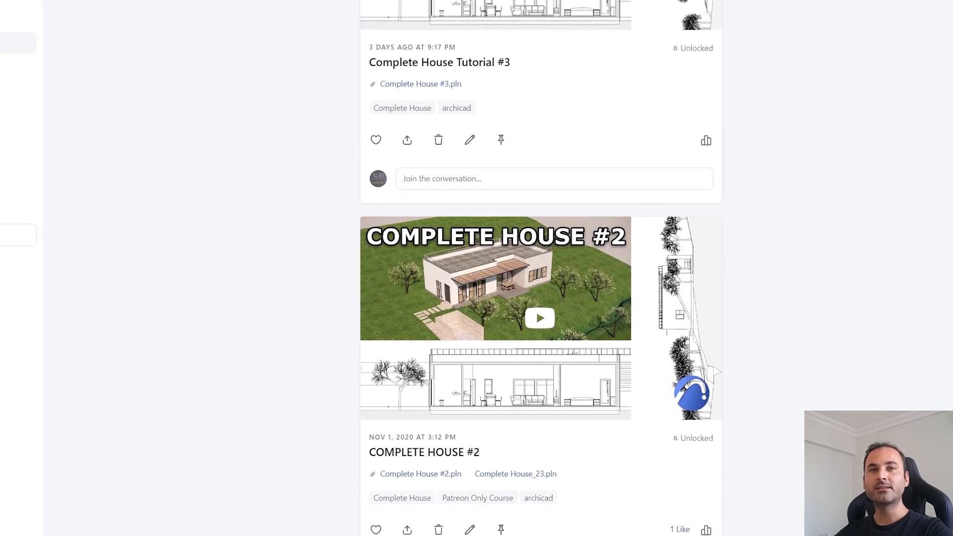
scroll(down, 3)
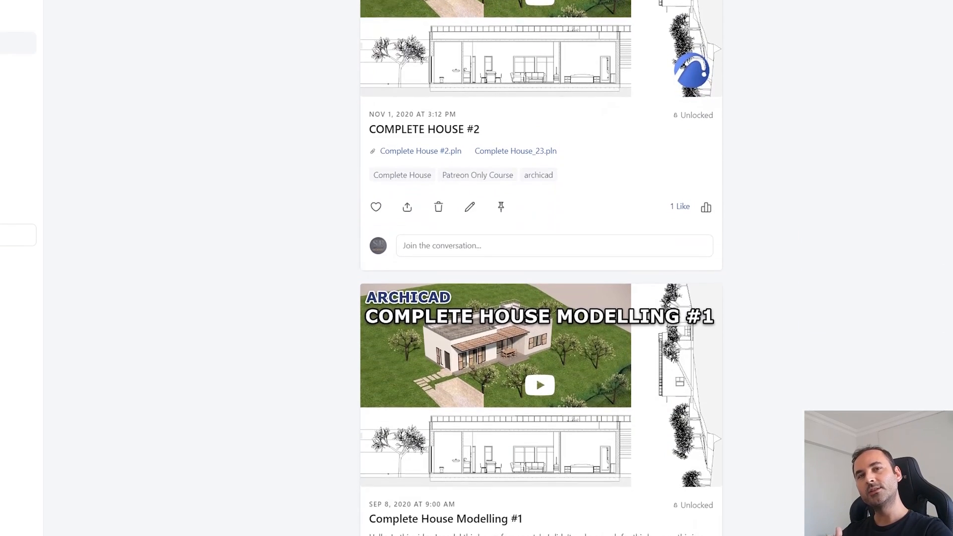
scroll(down, 3)
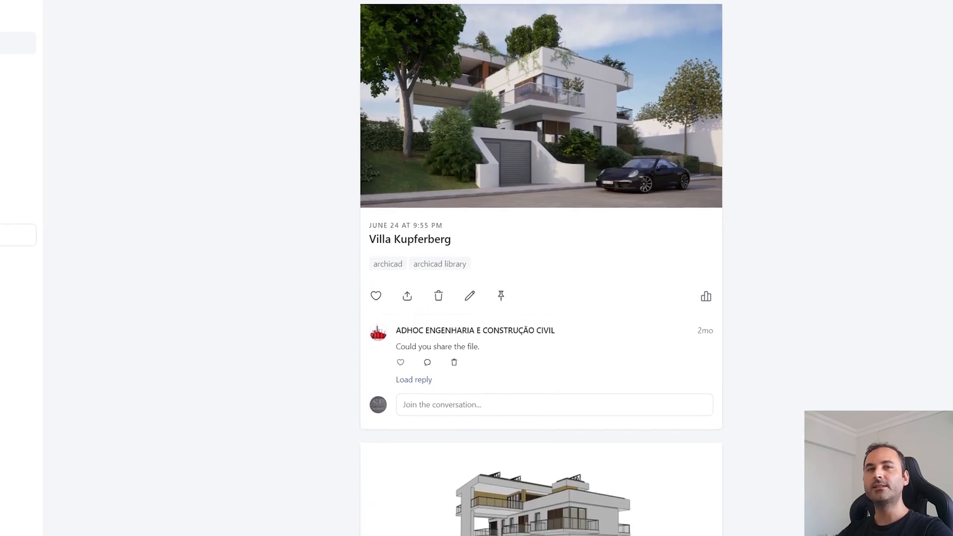
scroll(down, 3)
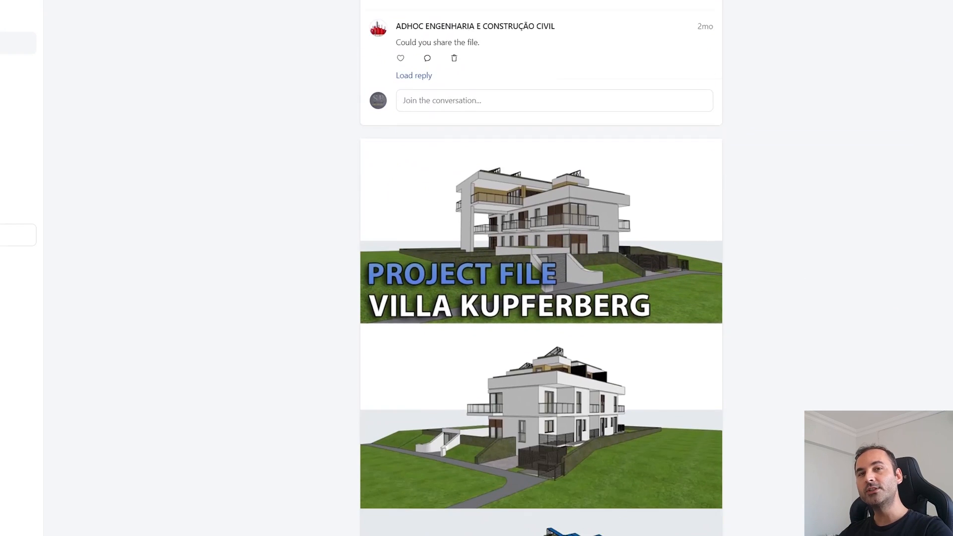